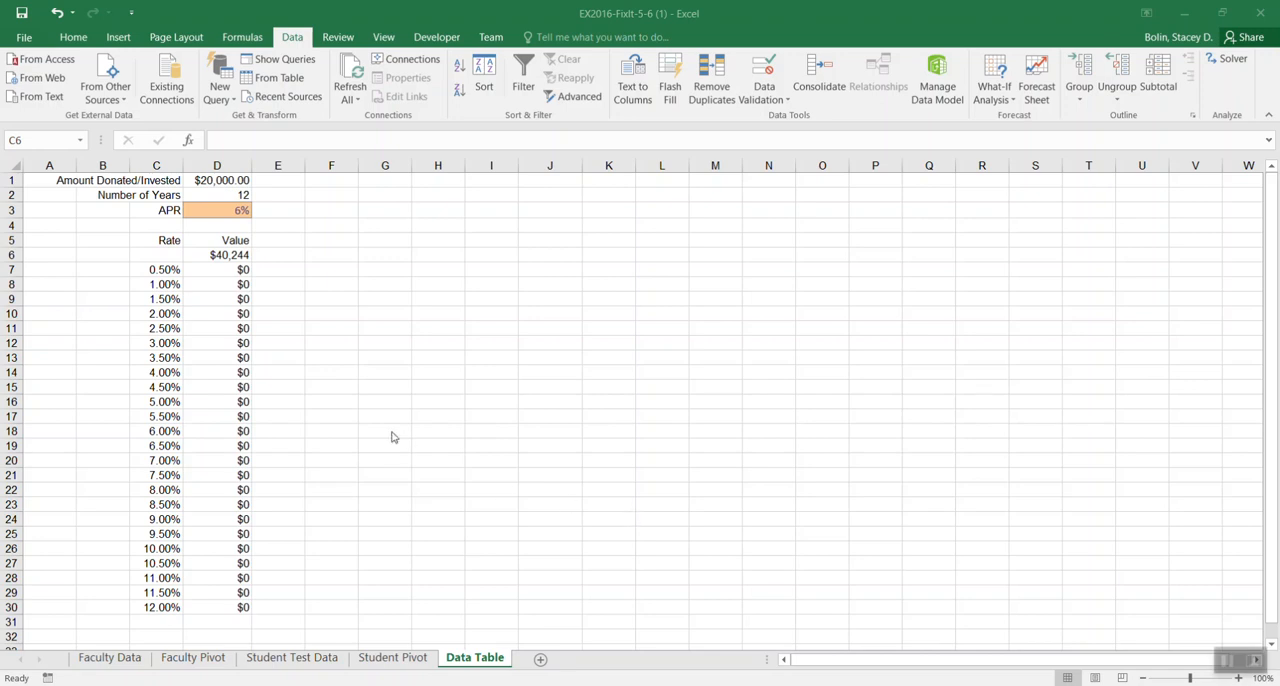
mouse_move(222, 362)
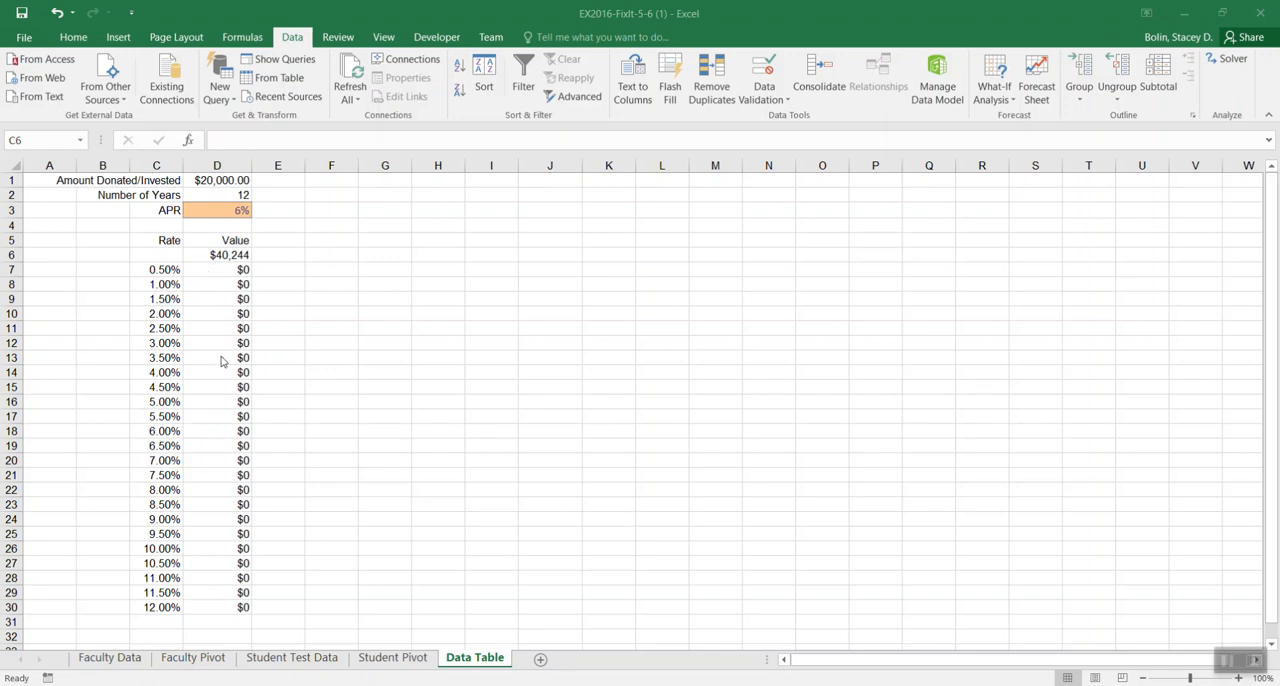
mouse_move(222, 406)
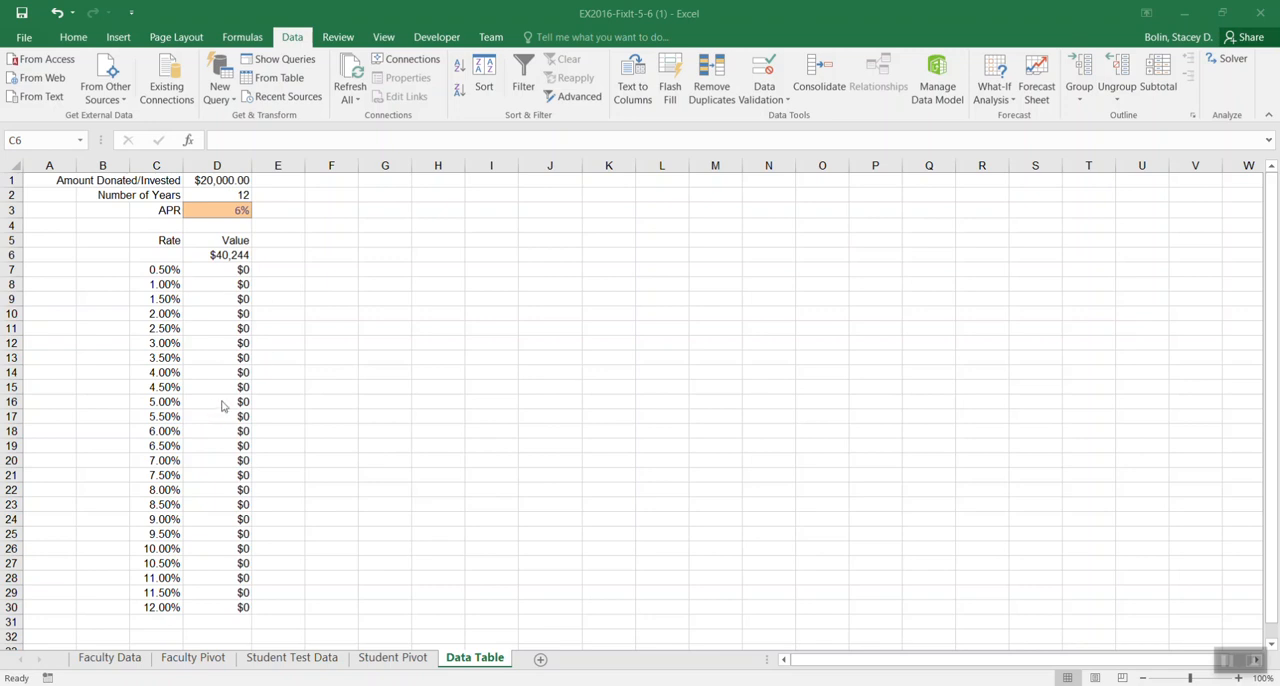
mouse_move(224, 408)
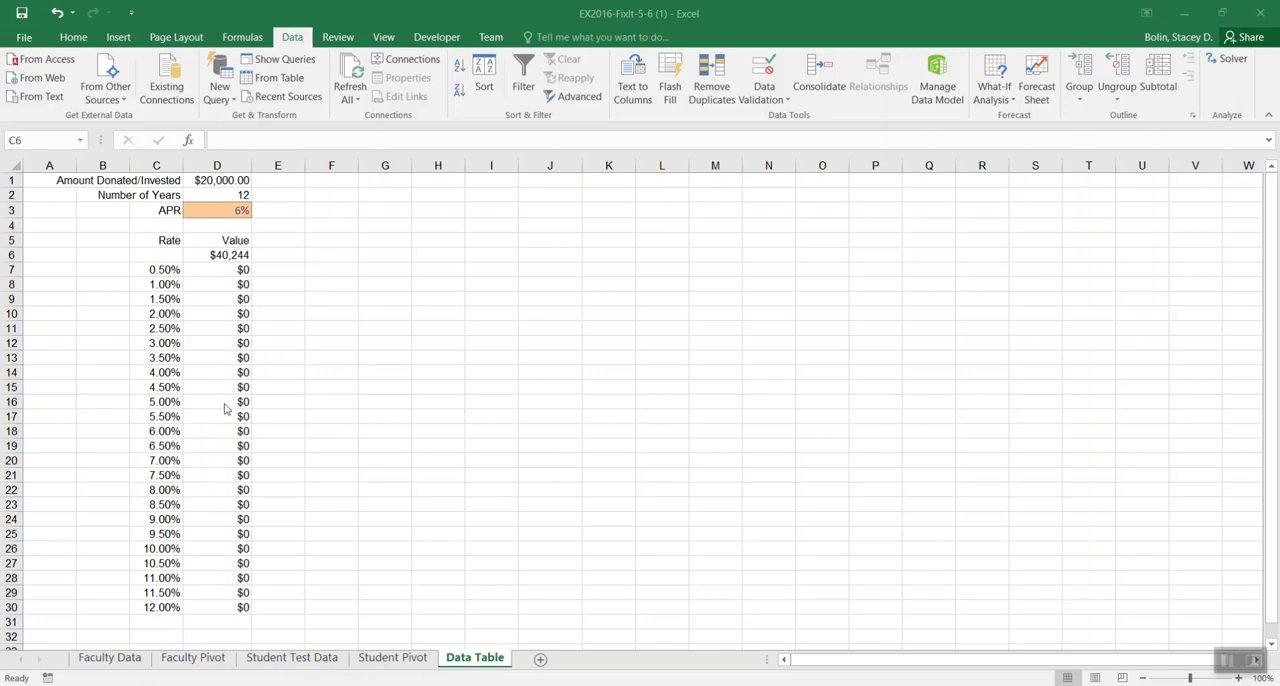
mouse_move(255, 269)
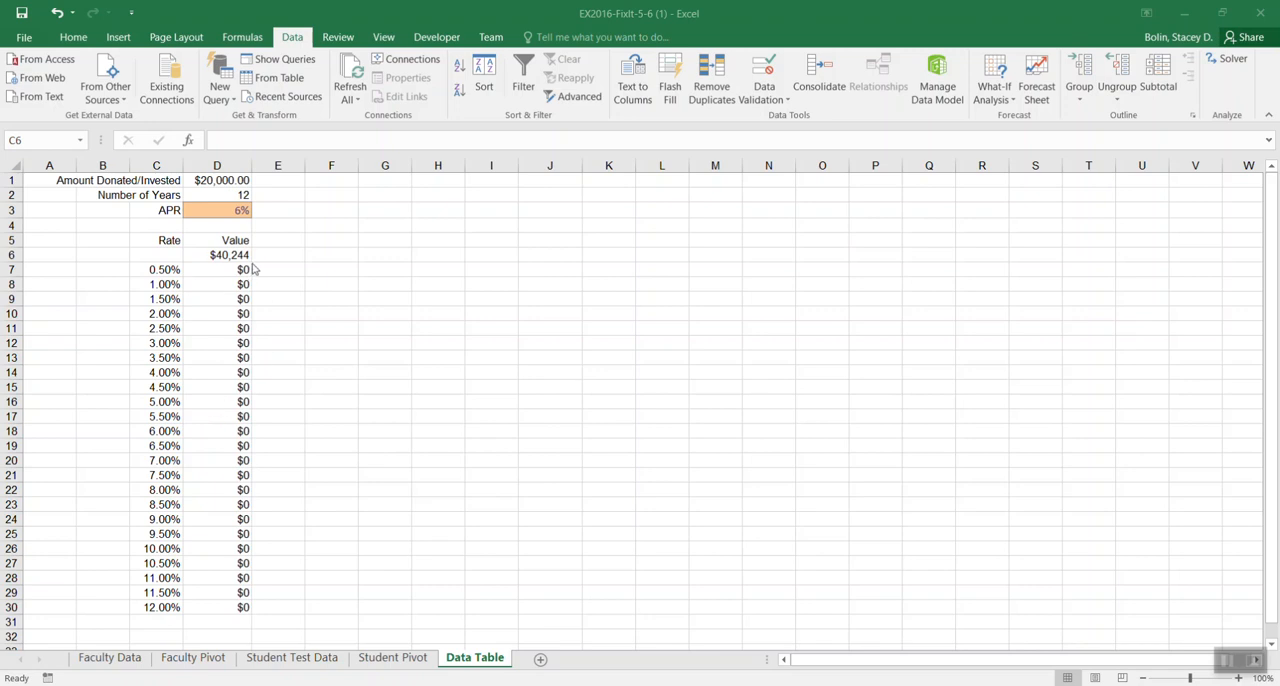
mouse_move(304, 280)
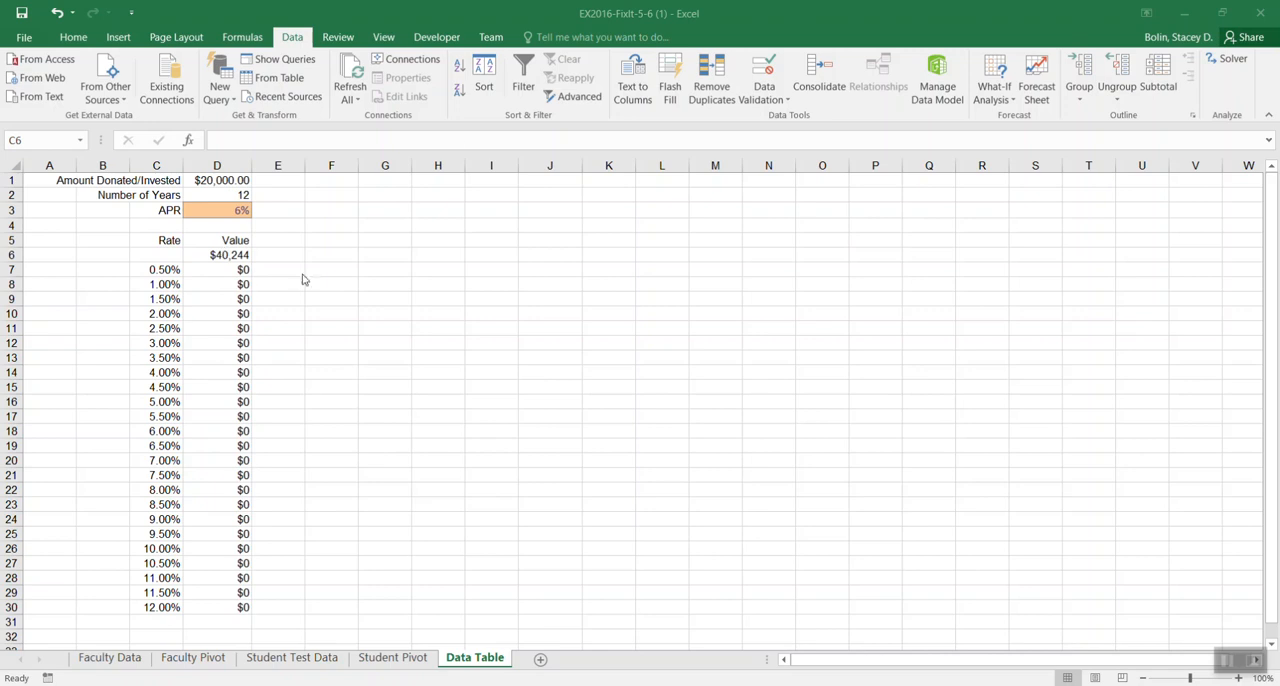
mouse_move(199, 181)
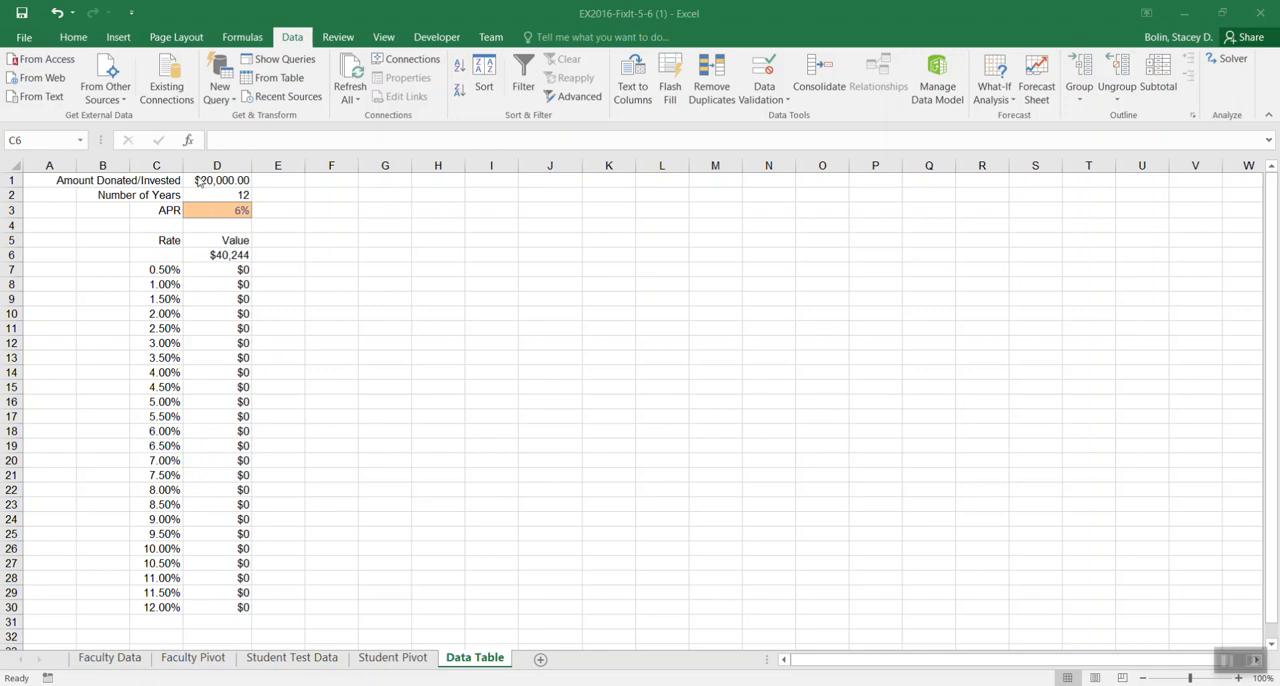
Review the inputs: $20,000 invested, 12 years, the APR, and the future value formula in D6
left_click(217, 180)
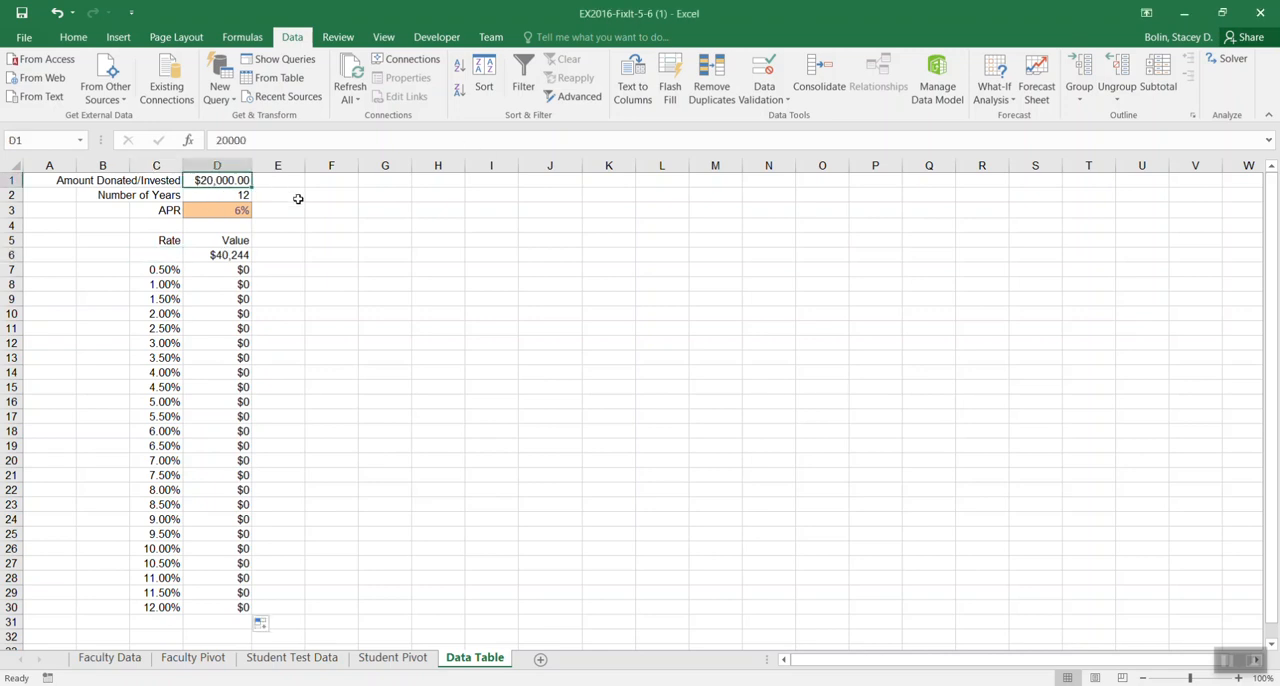
left_click(217, 195)
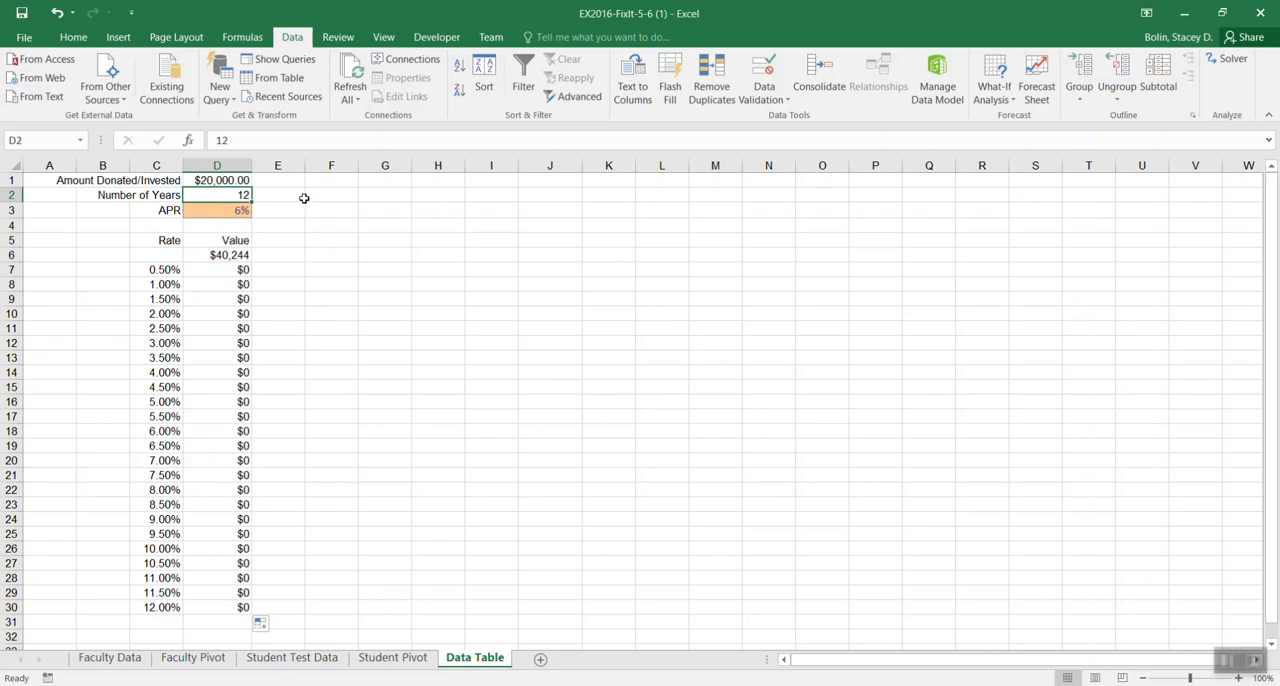
mouse_move(216, 277)
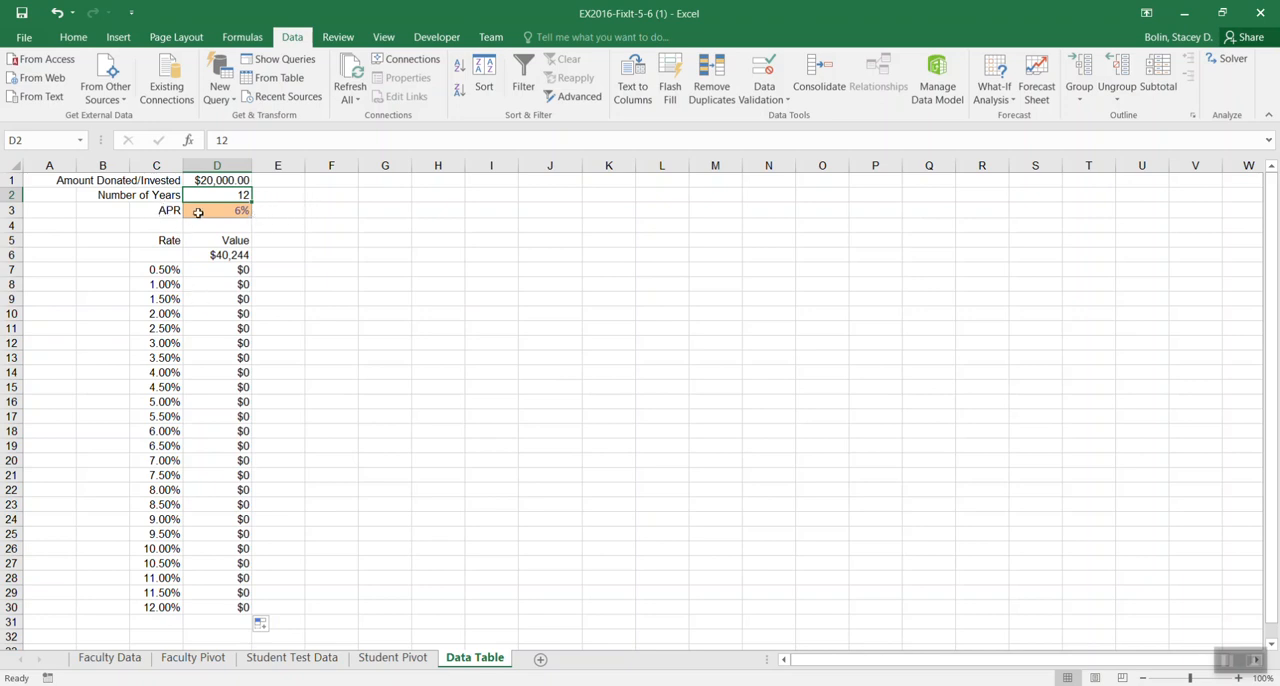
left_click(217, 210)
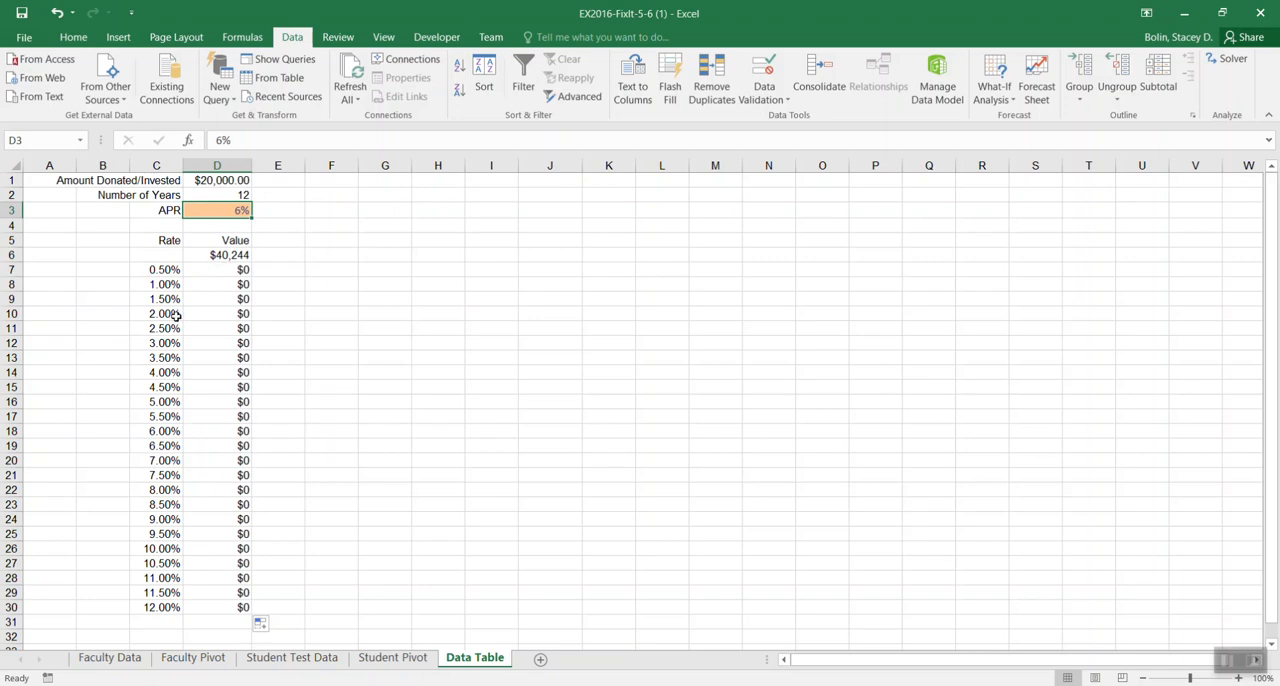
mouse_move(217, 269)
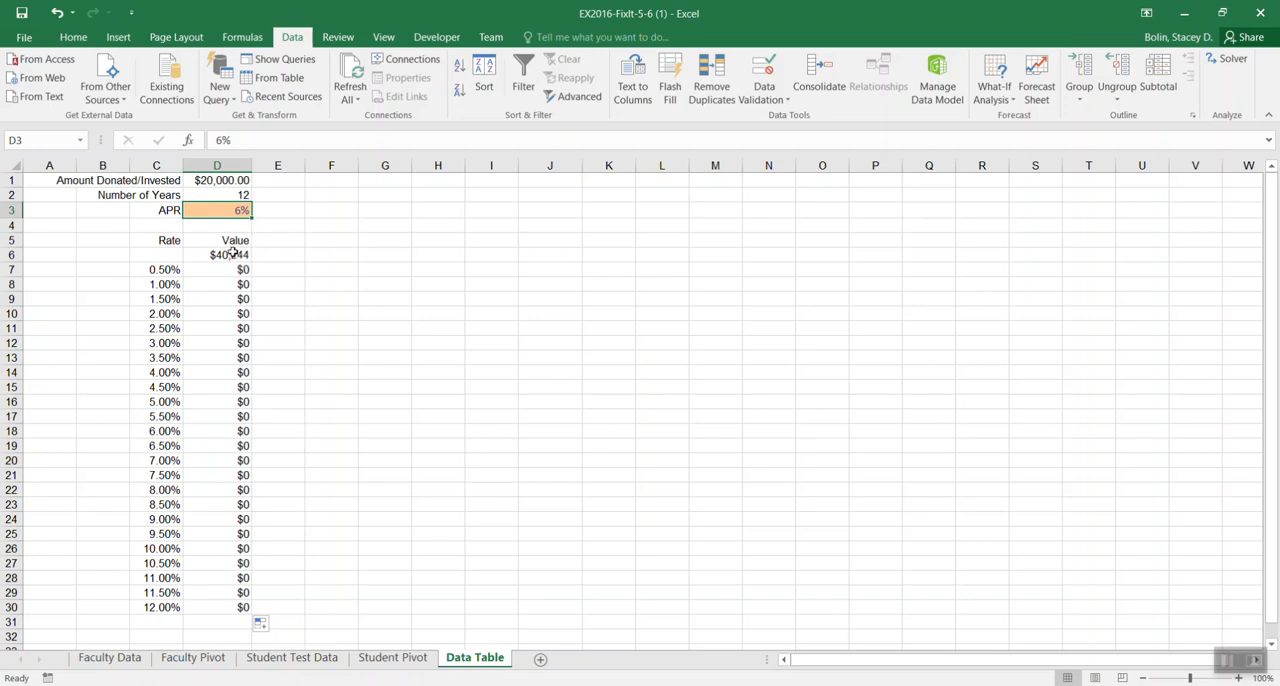
left_click(216, 254)
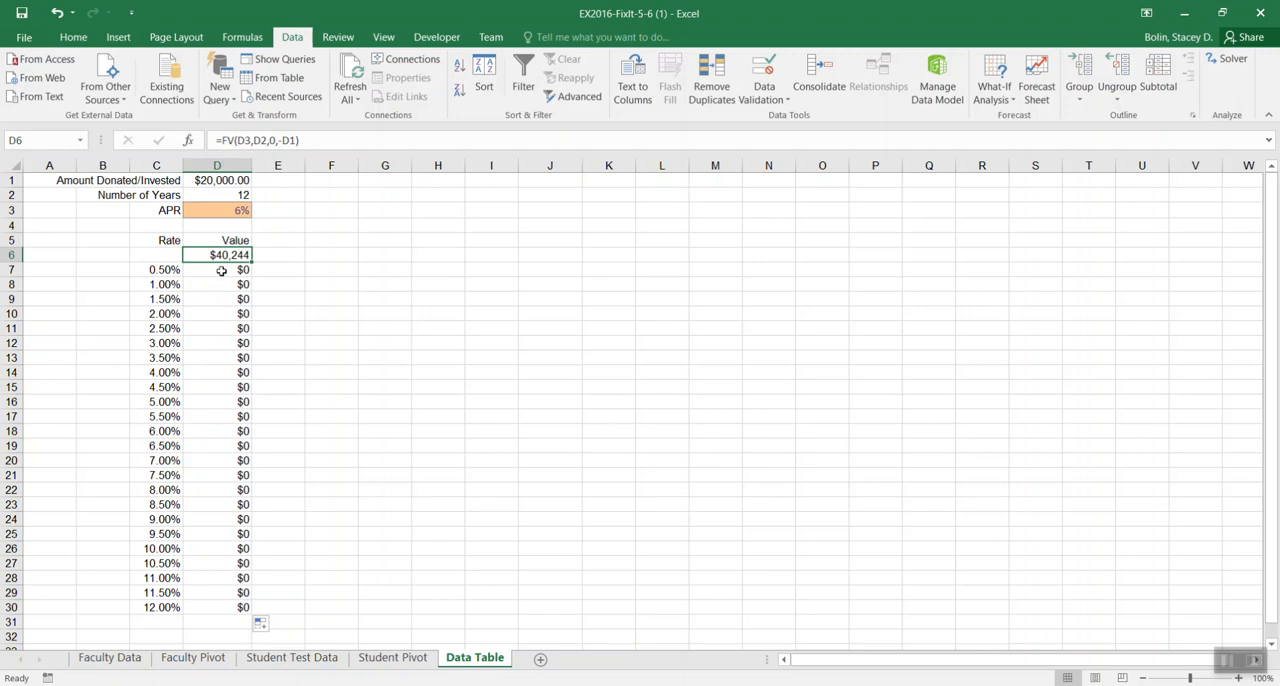
mouse_move(155, 269)
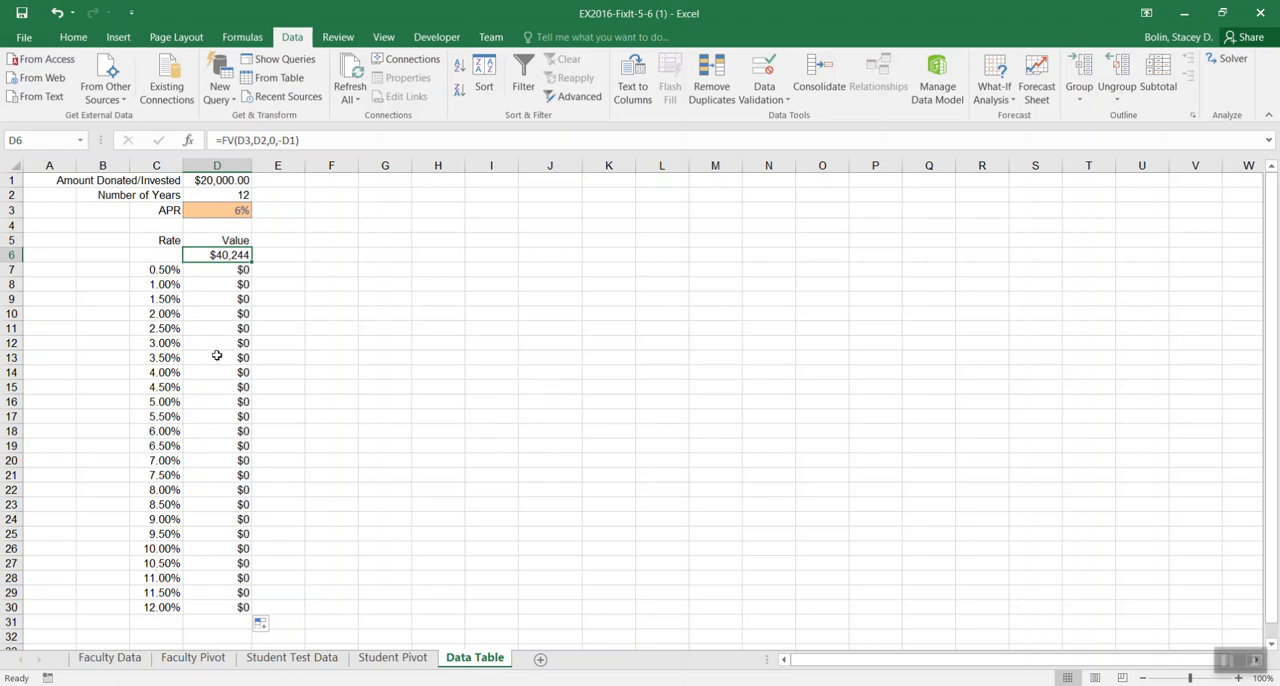
Try APR values 50%, 5% and 0.5% in D3, leaving 0.5% so the future value reads $21,234
left_click(217, 210)
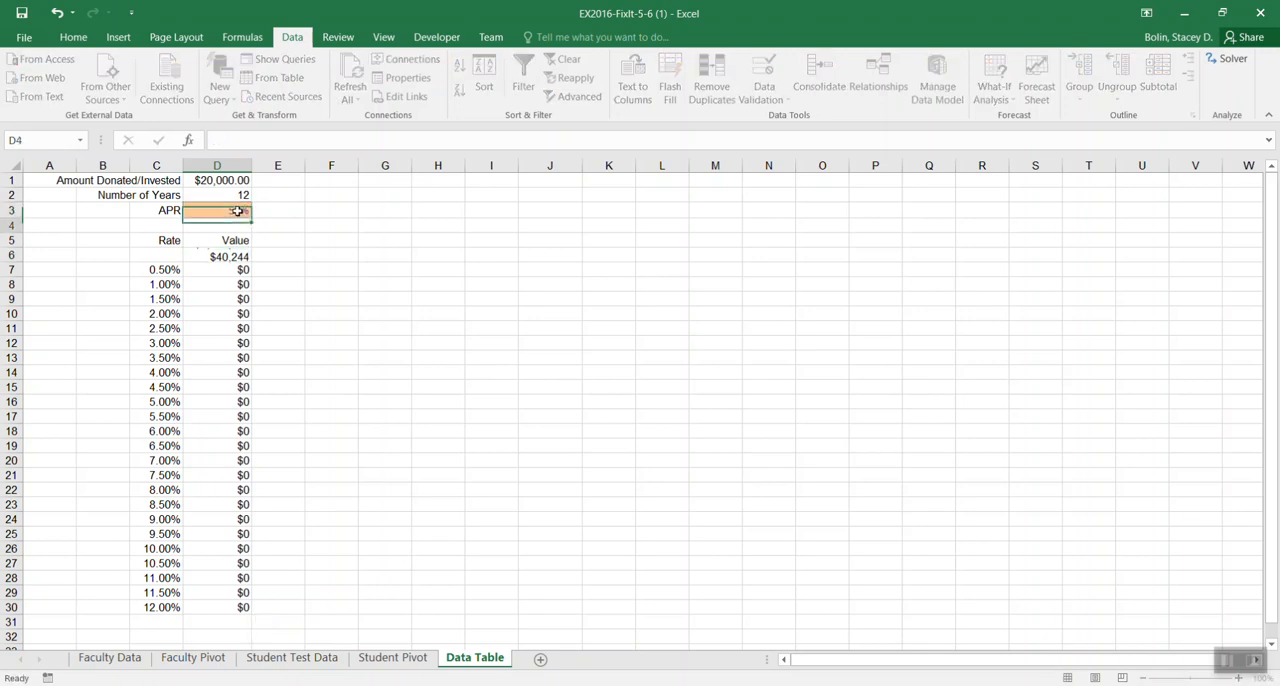
type("50%")
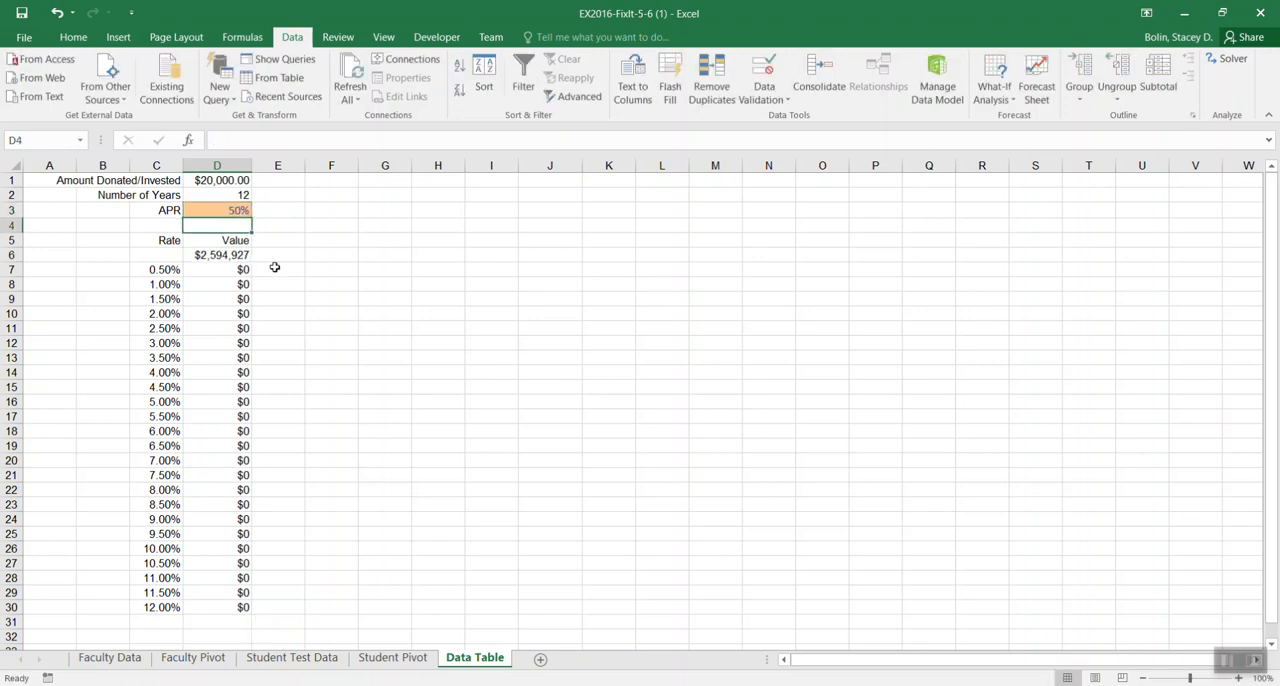
type(".0")
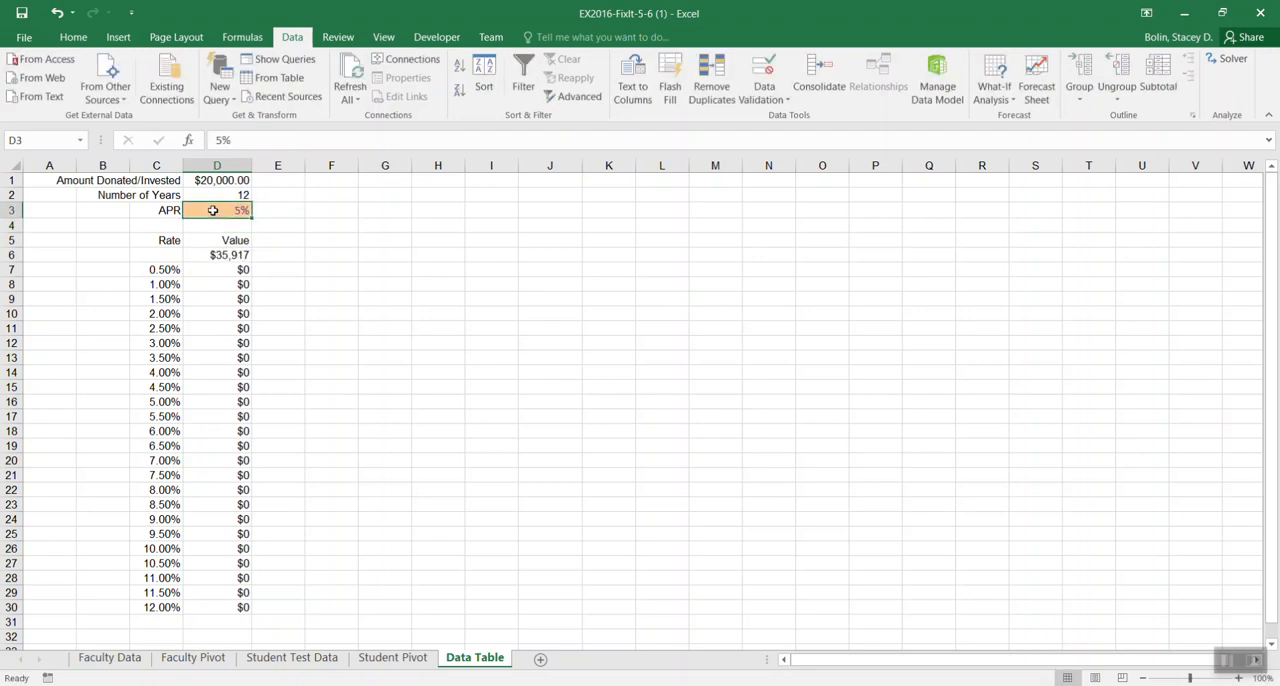
type("1%")
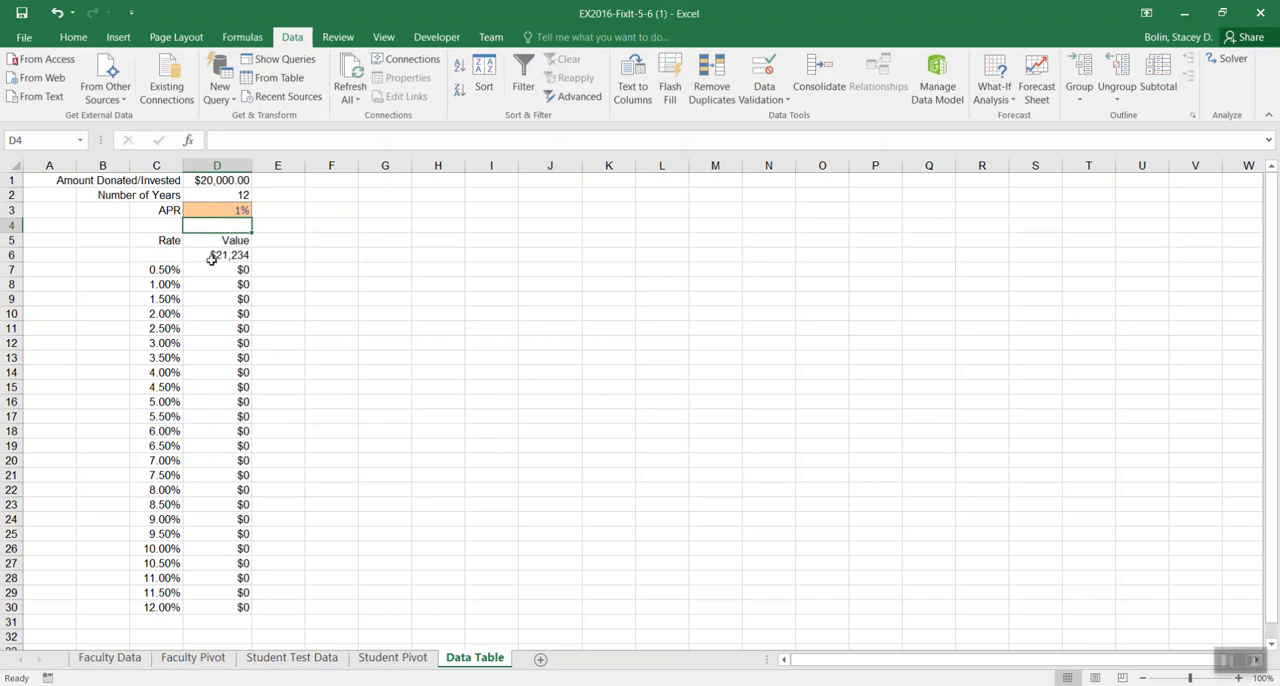
left_click(216, 210)
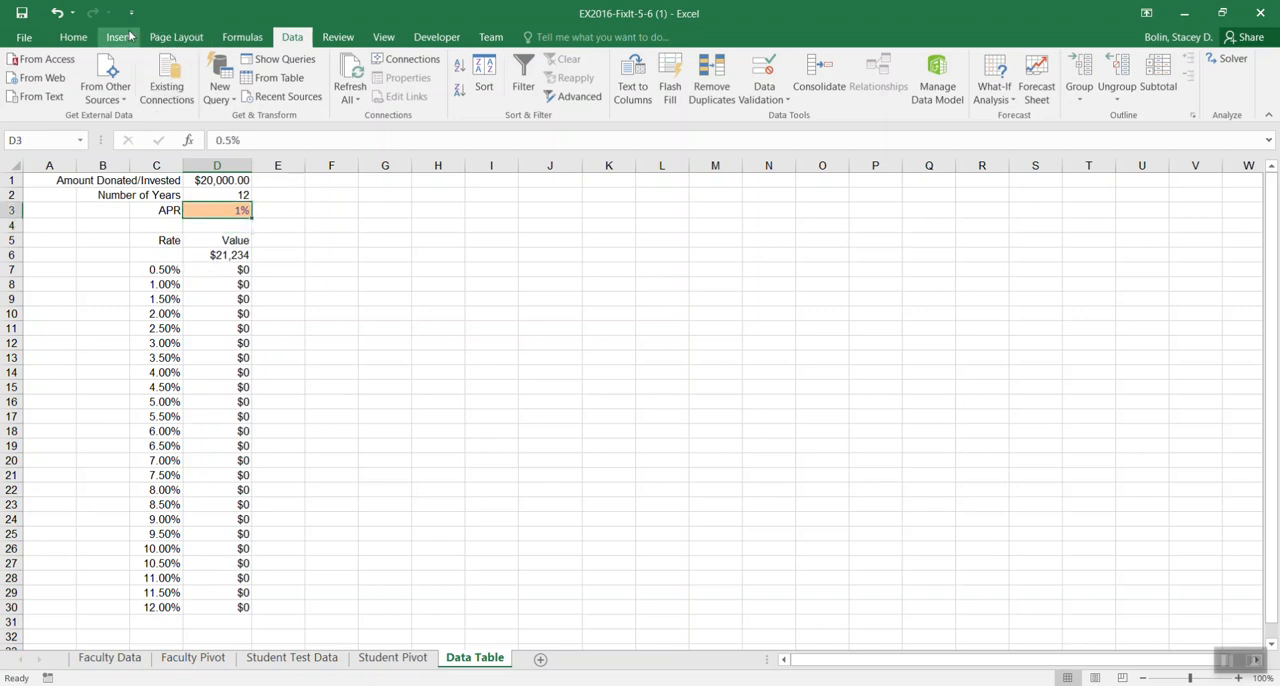
Add a decimal place so the APR in D3 displays as 0.50%, then check D6 still shows $21,234
left_click(72, 37)
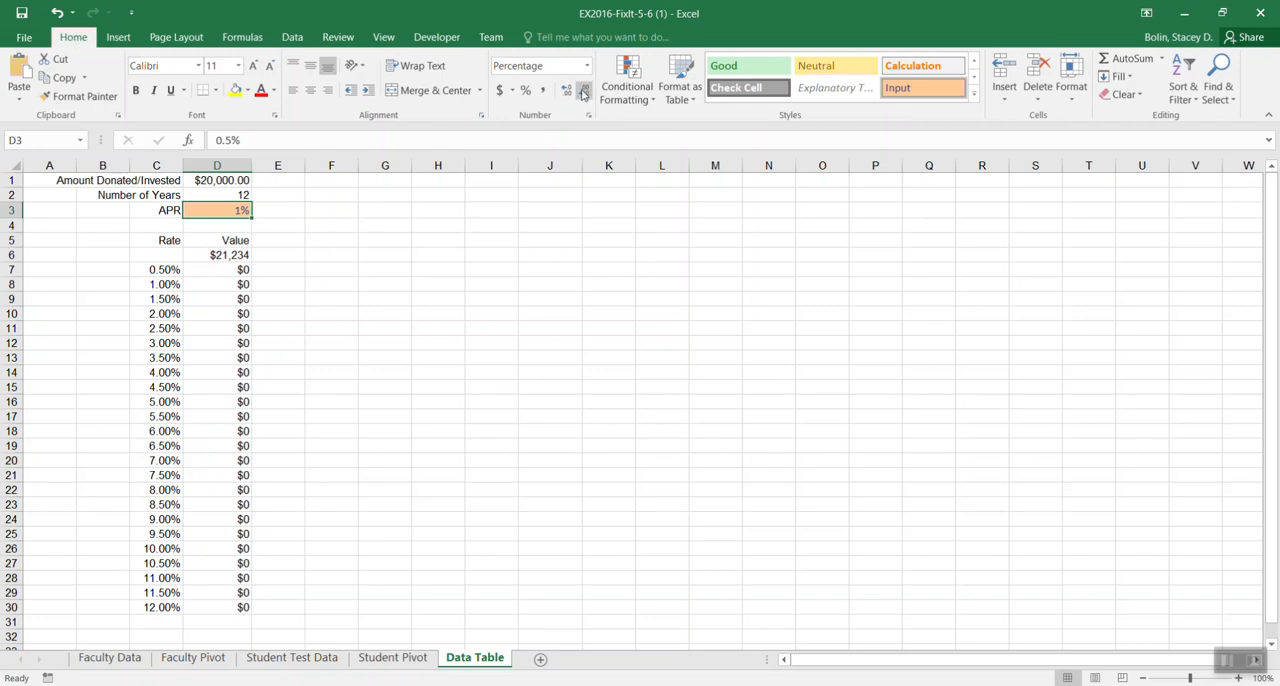
left_click(566, 90)
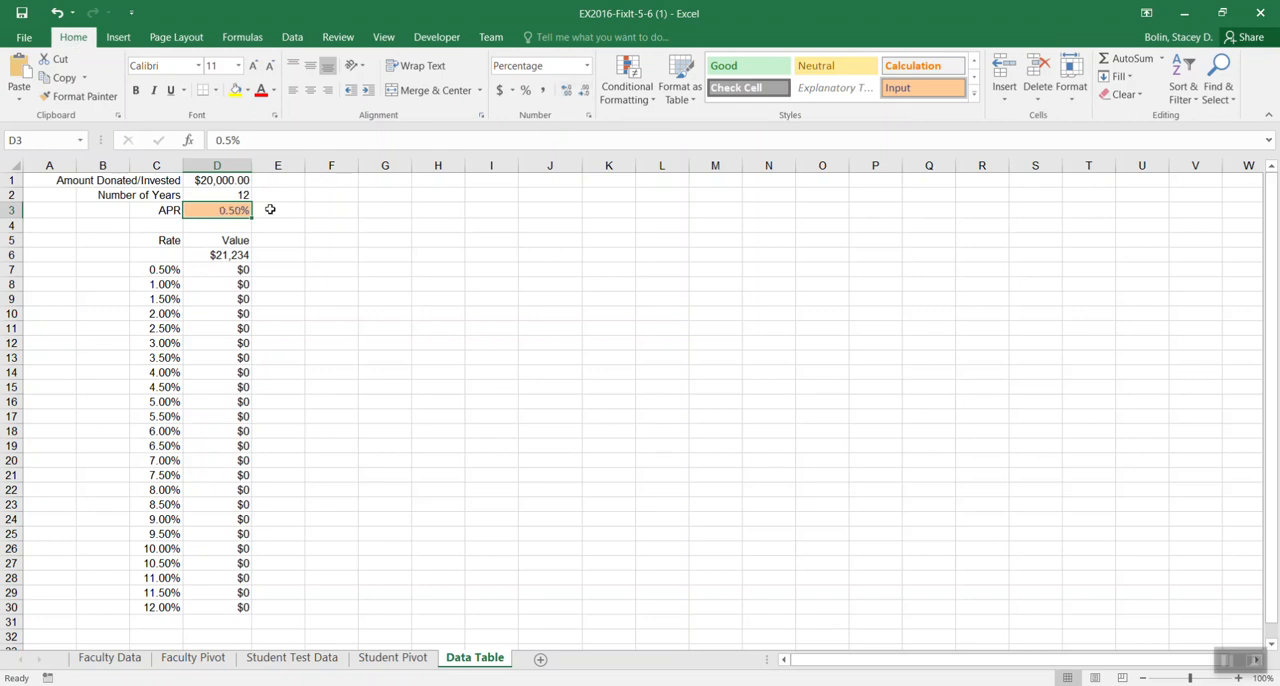
mouse_move(285, 211)
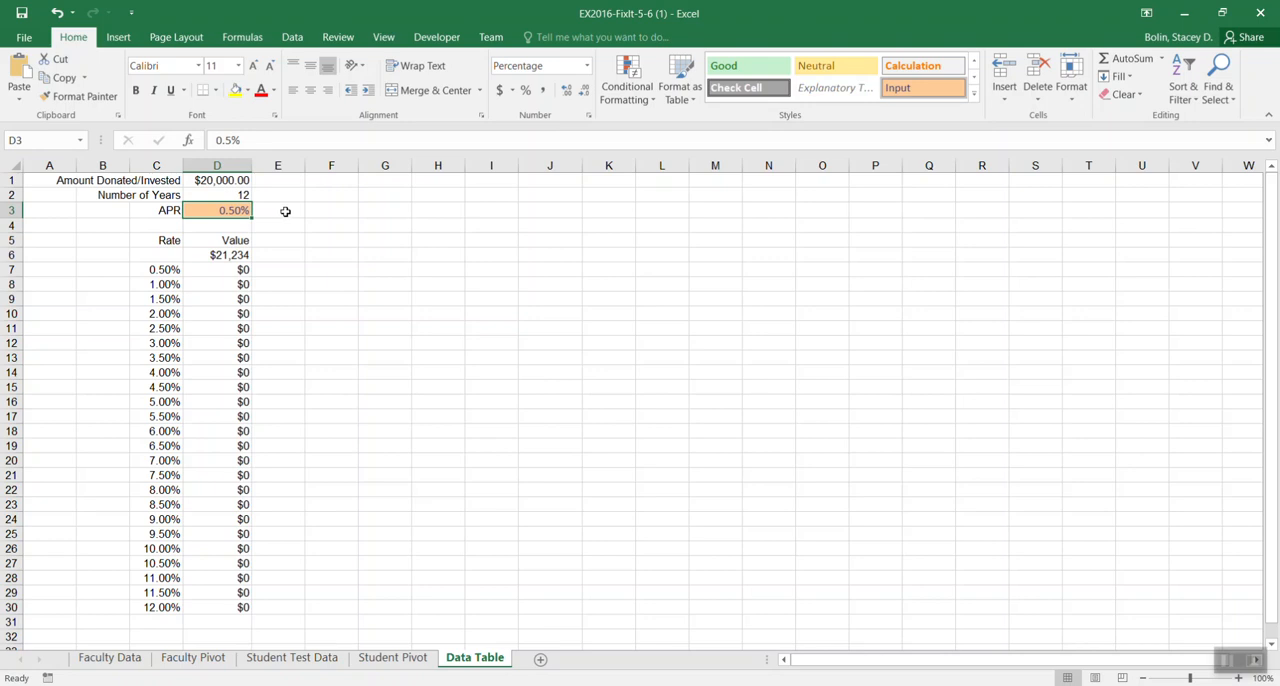
left_click(217, 254)
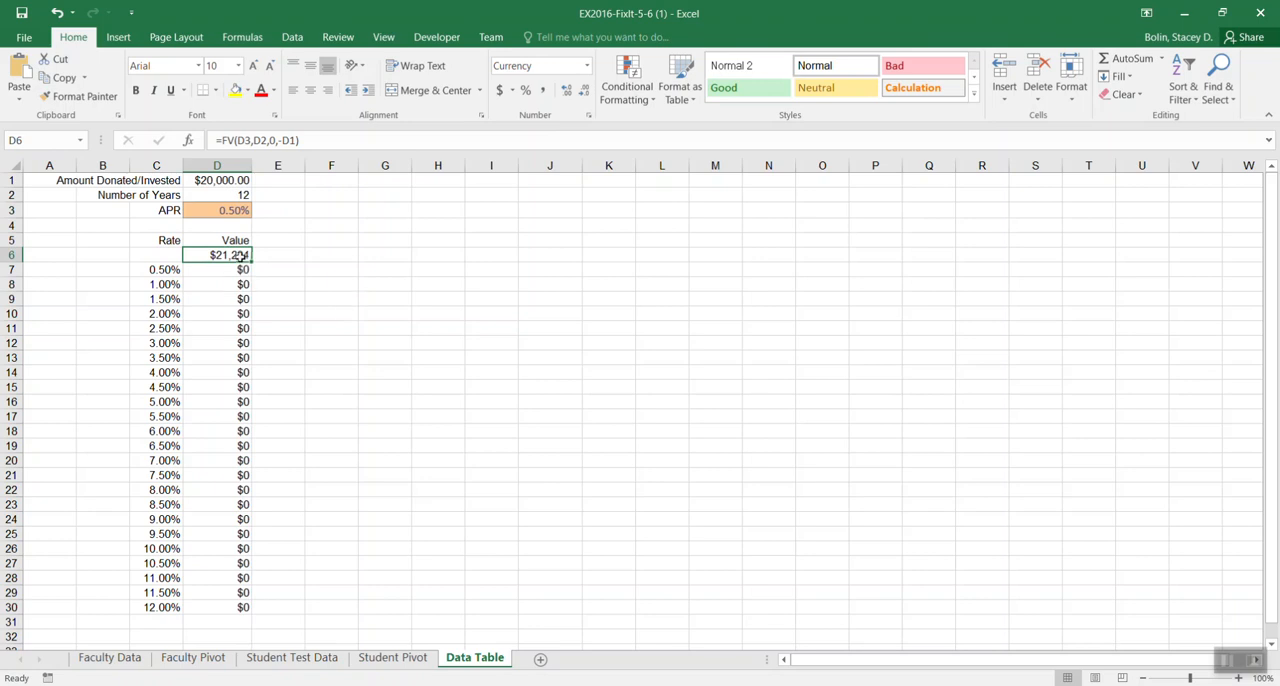
Review the D6 formula and a $0 row, then restore the APR to 6.00% for a $40,244 result
double_click(217, 254)
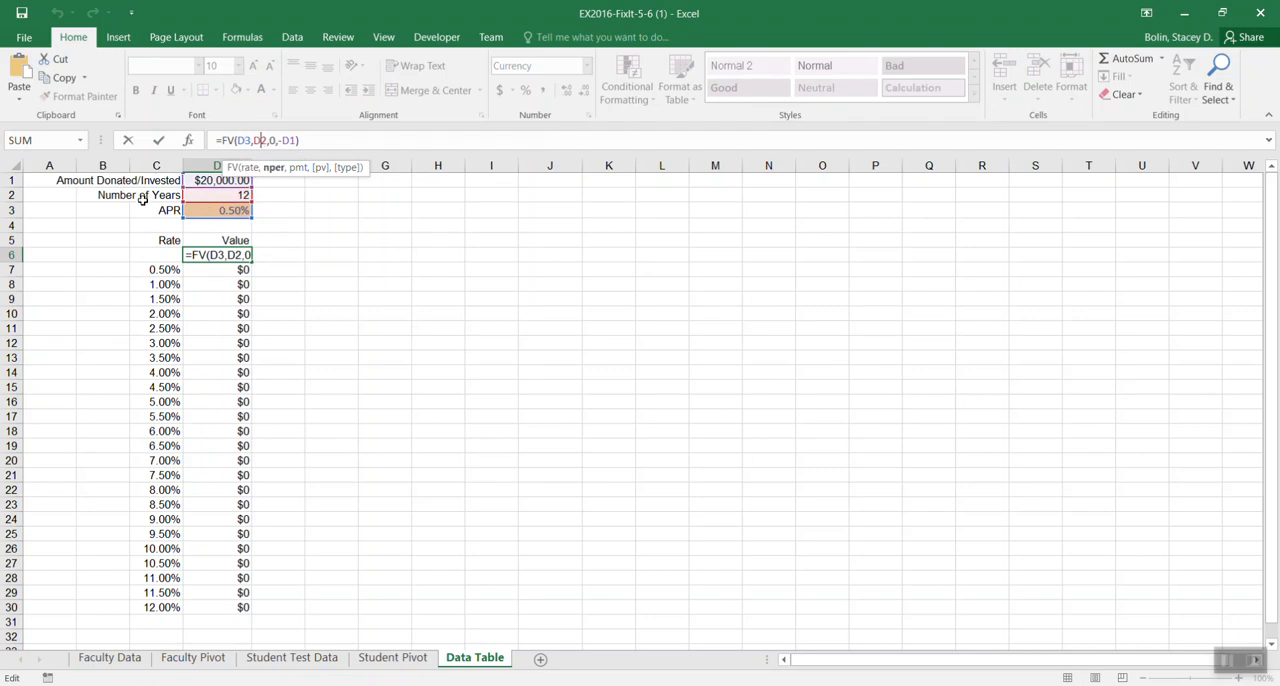
mouse_move(226, 194)
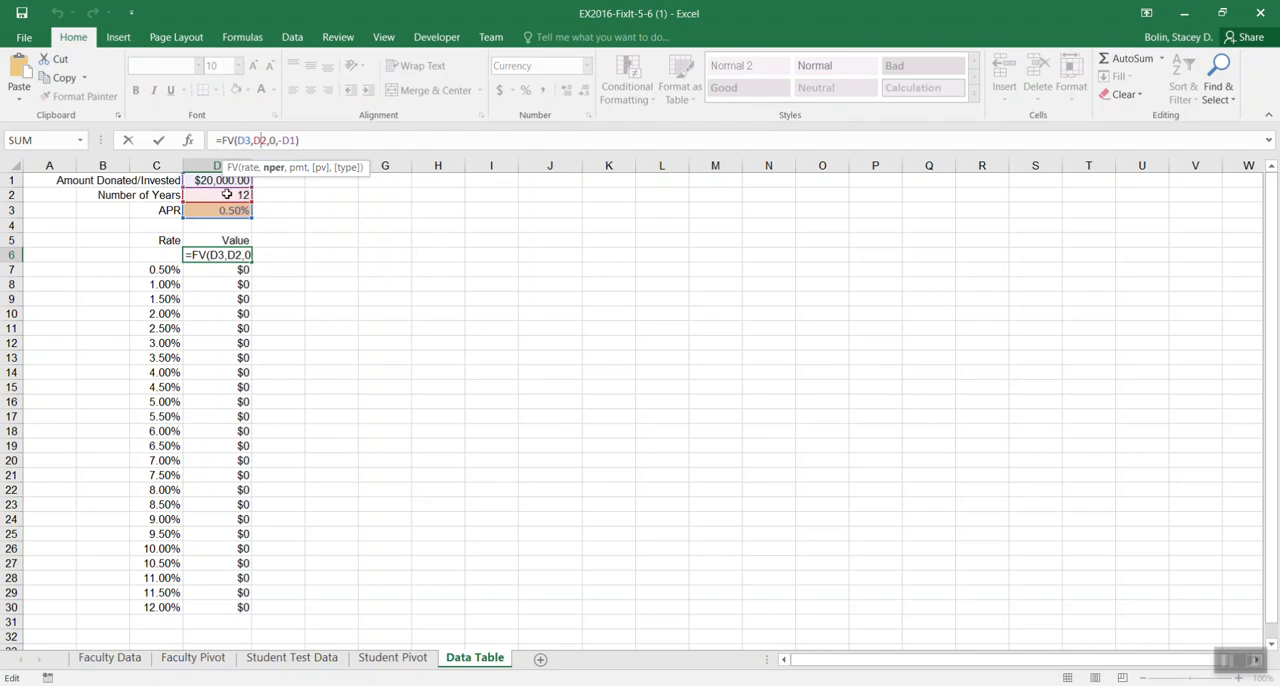
mouse_move(291, 186)
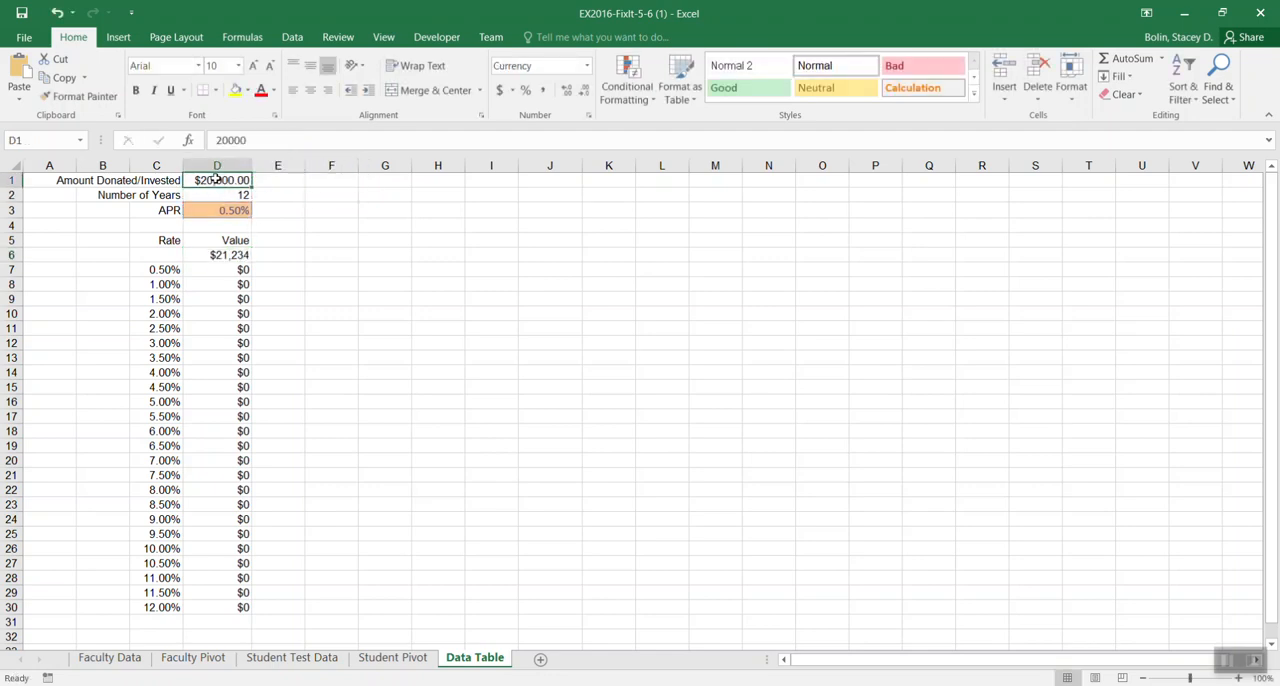
left_click(217, 254)
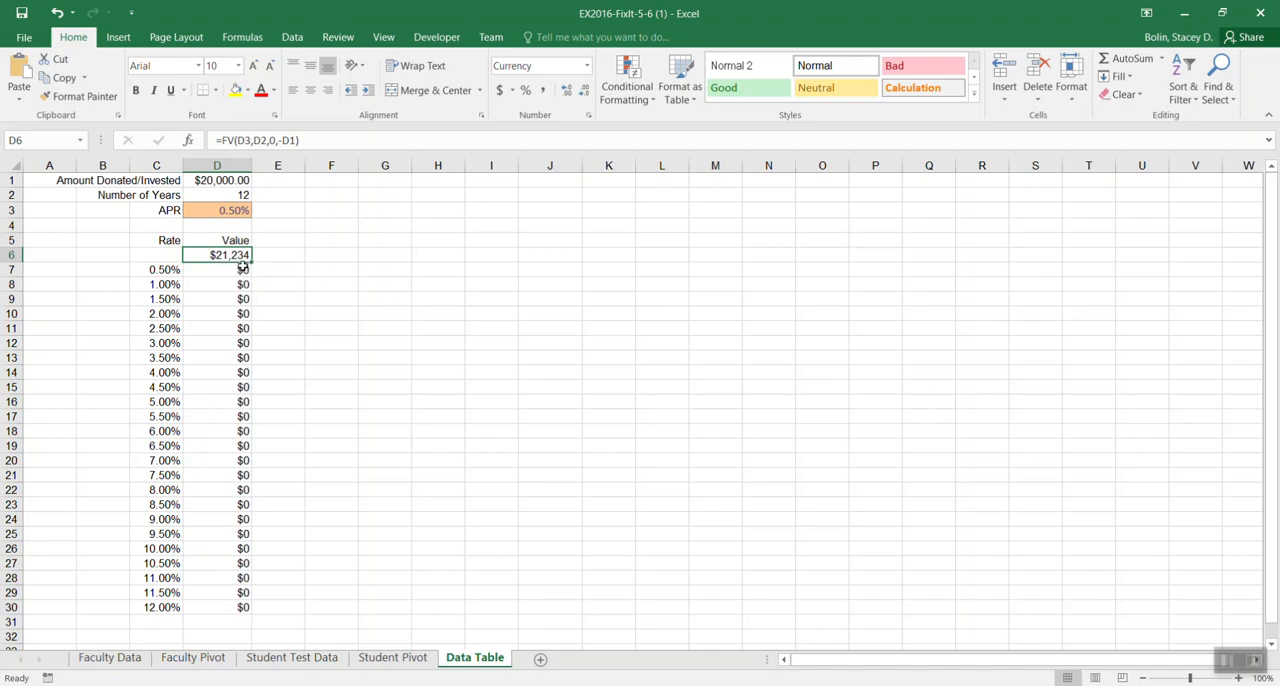
mouse_move(221, 269)
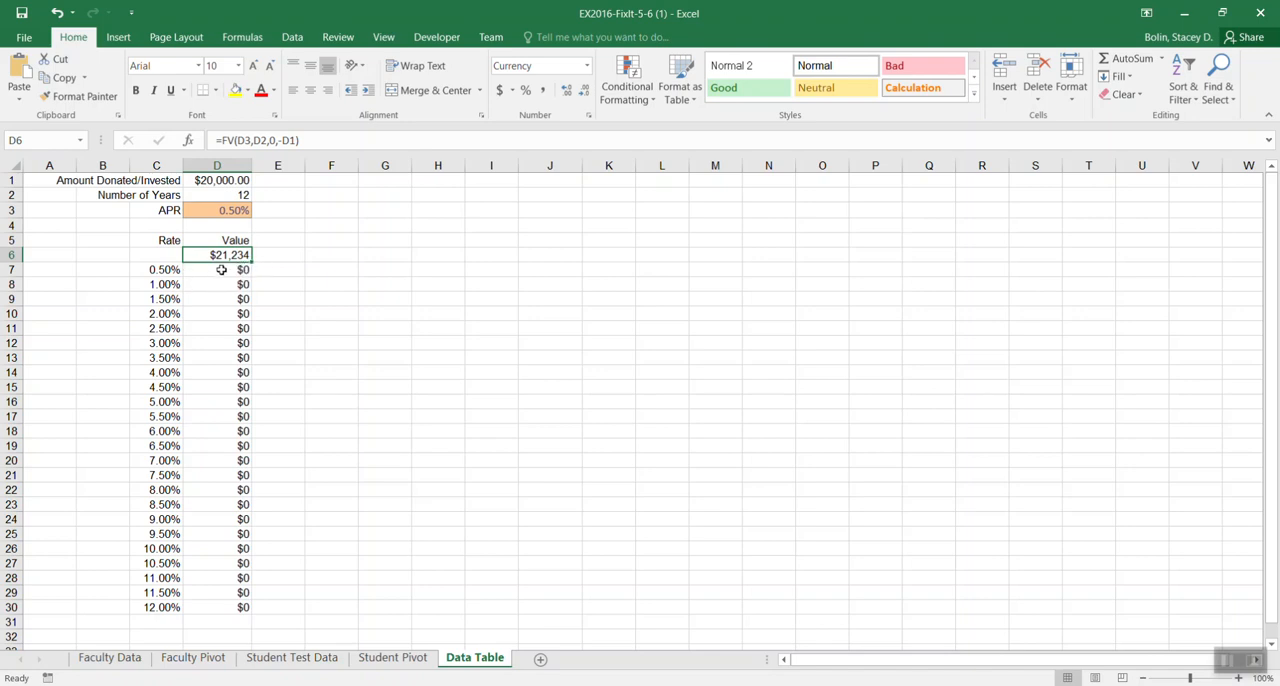
left_click(217, 284)
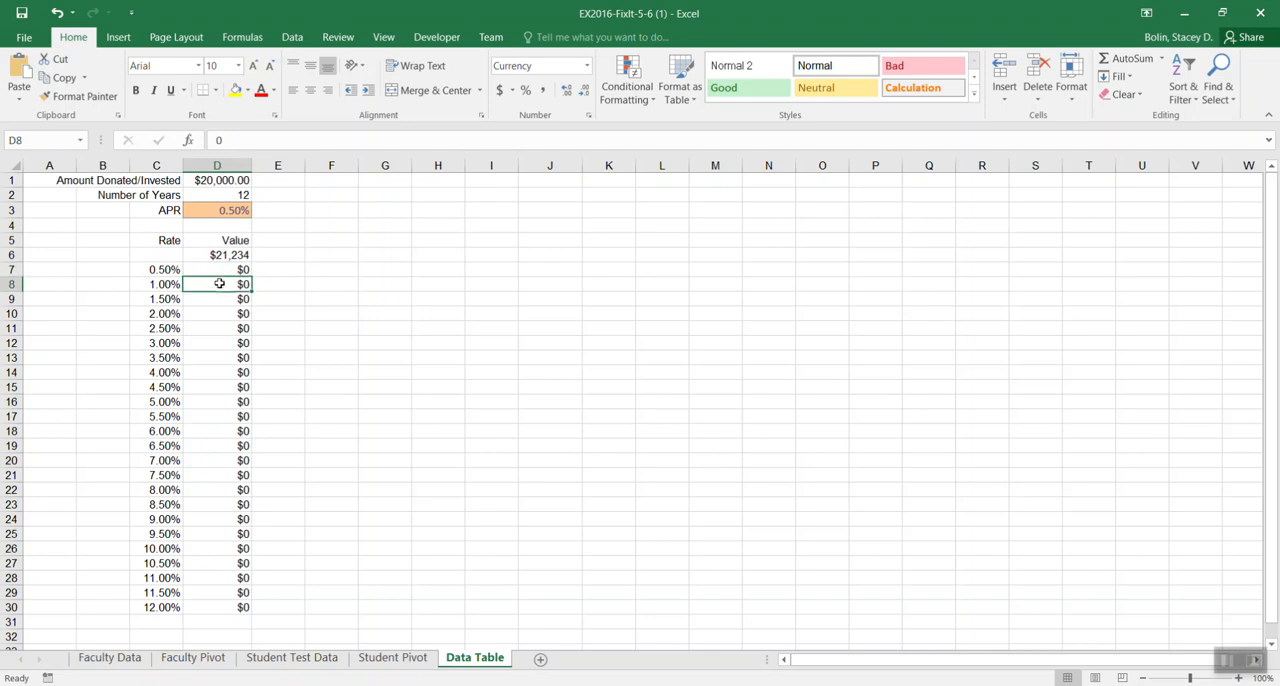
left_click(216, 210)
type("6")
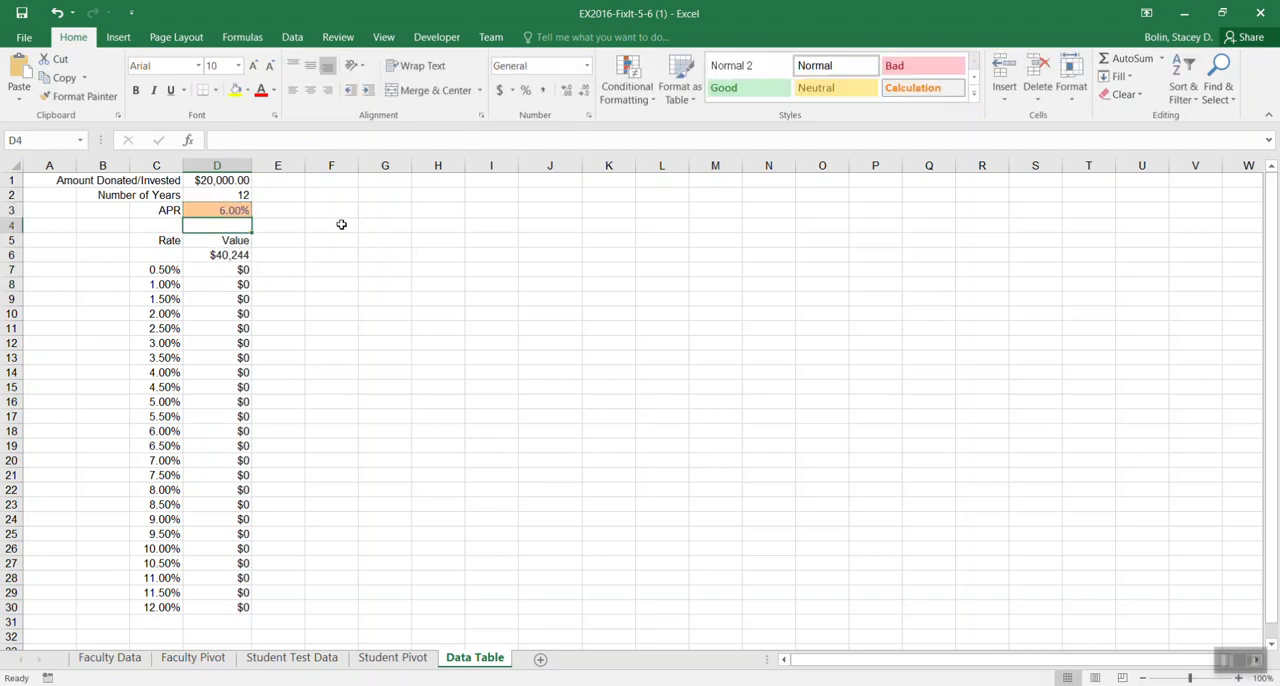
Select the rate table range starting at C6 for the data table
left_click(216, 254)
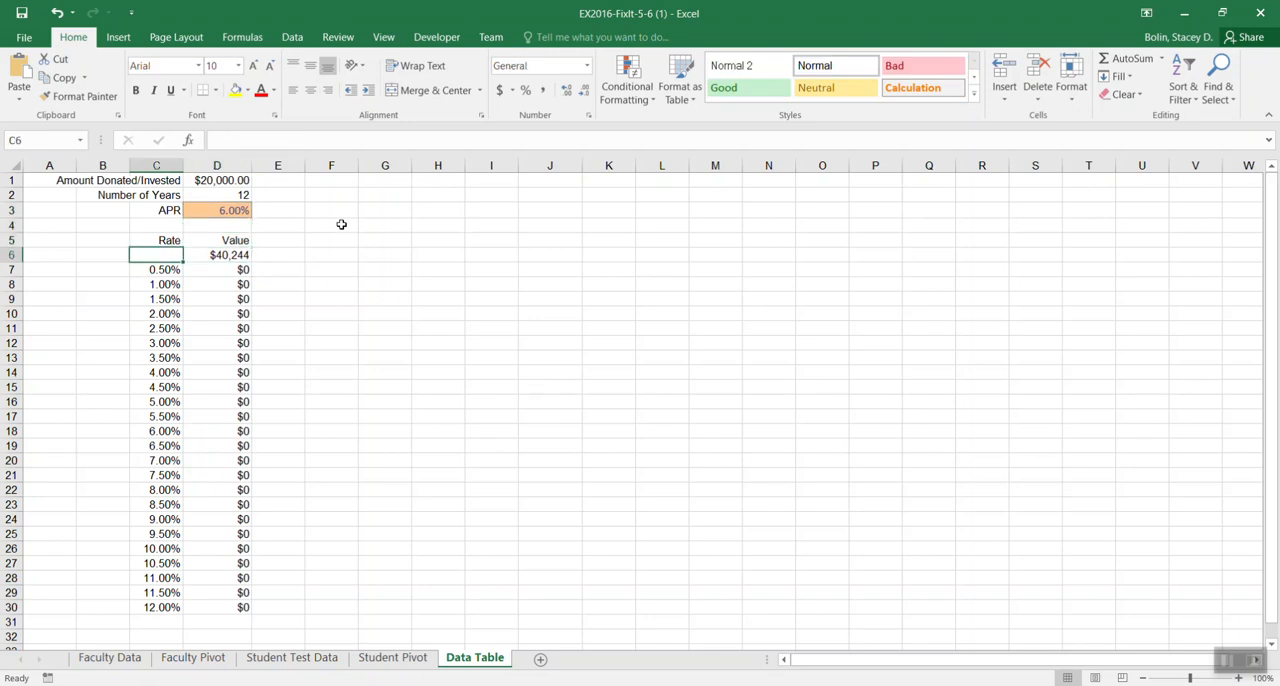
left_click_drag(155, 254, 216, 269)
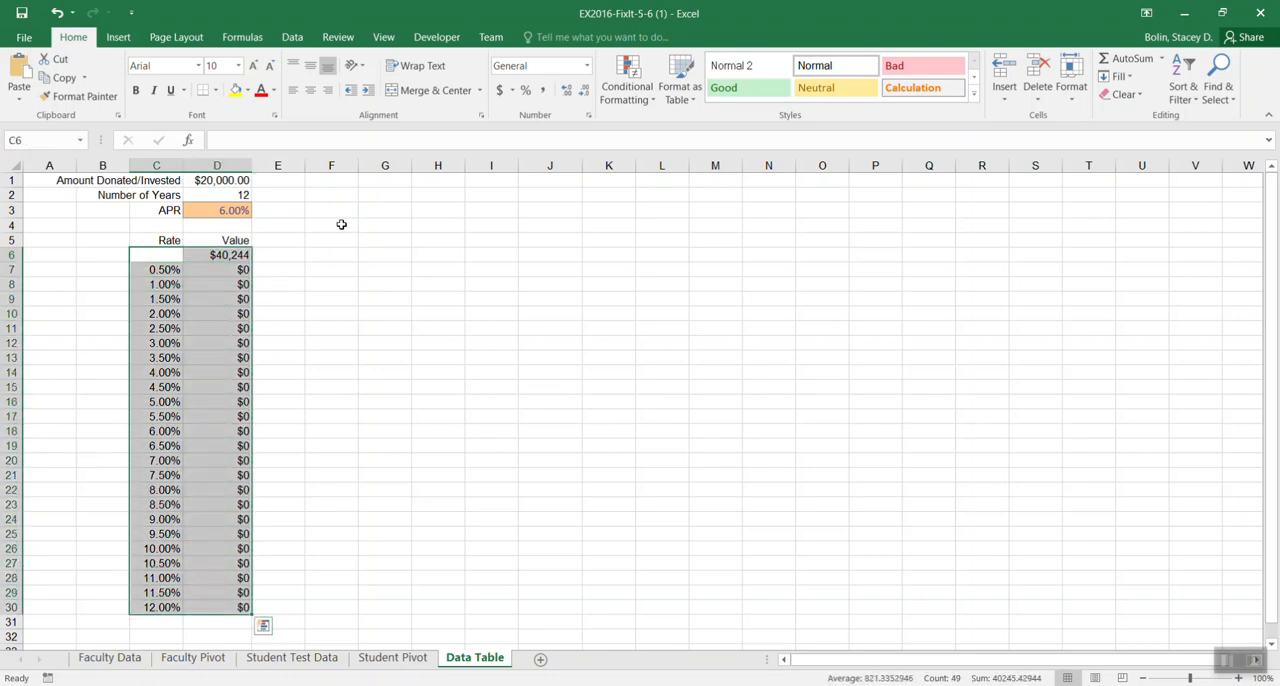
Select and clear the $0 placeholders in D7:D30 beside rates 0.50%–12.00%
left_click(216, 269)
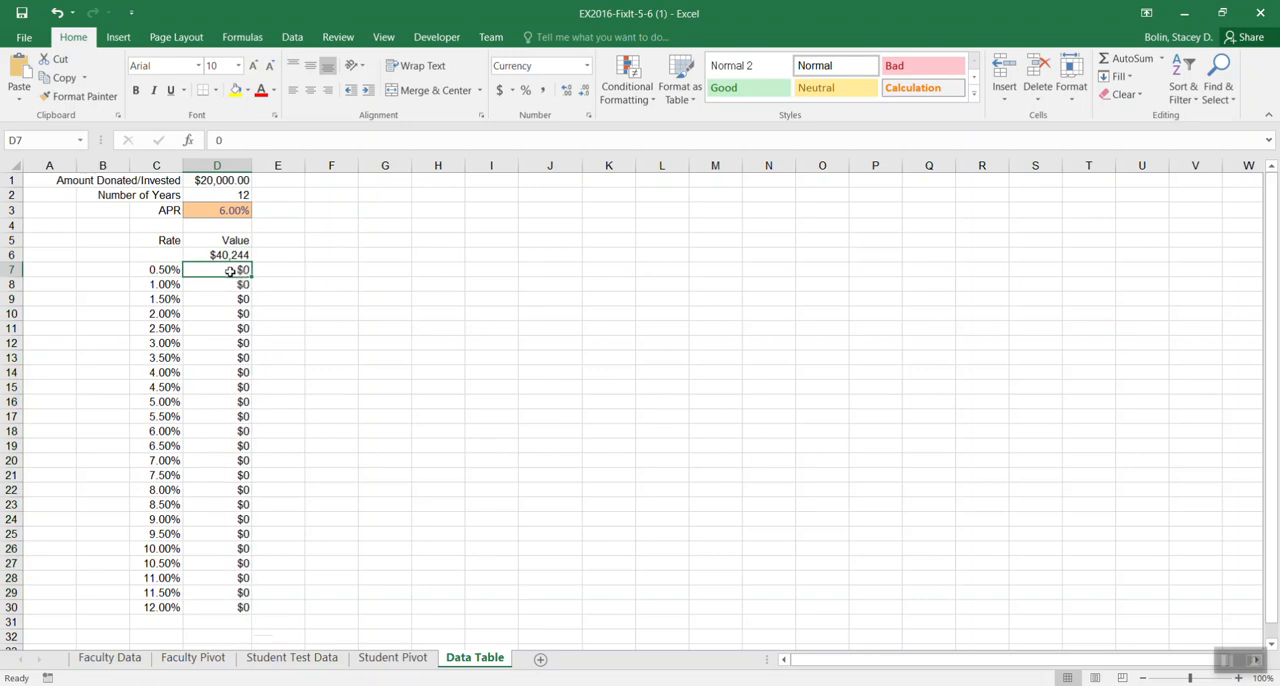
left_click_drag(217, 269, 217, 607)
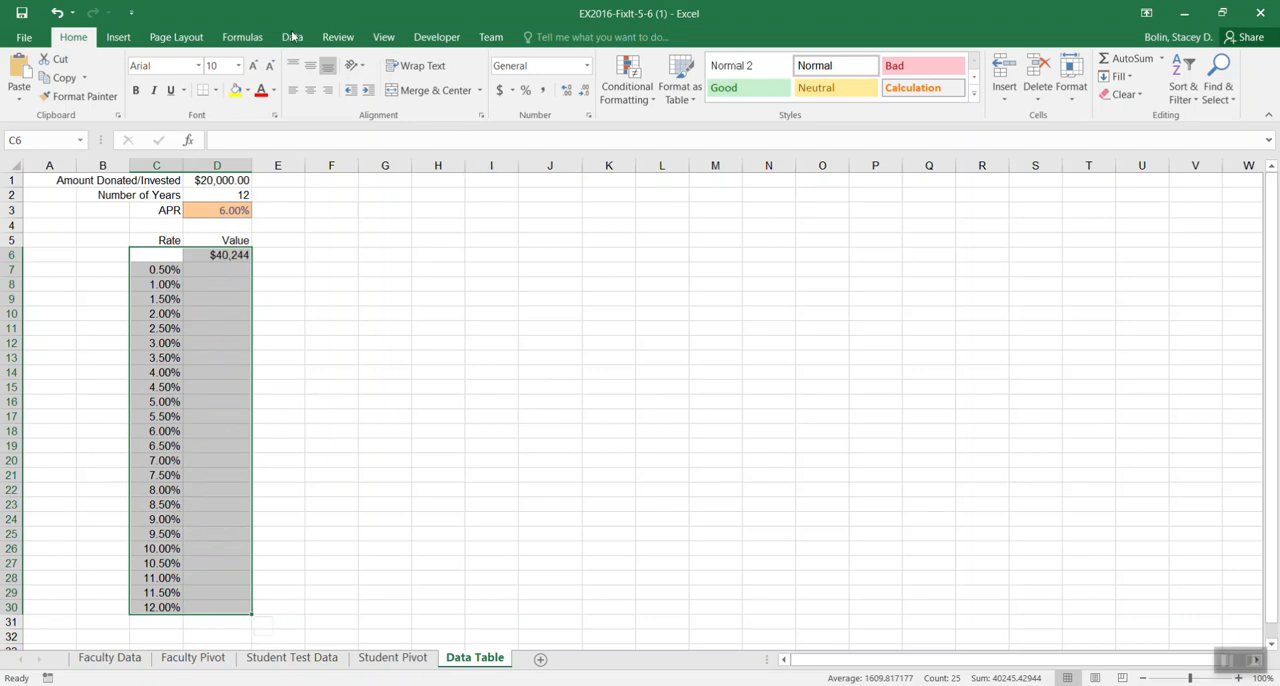
Create a What-If Data Table with column input cell D3, filling values $21,234 to $77,920
left_click(291, 37)
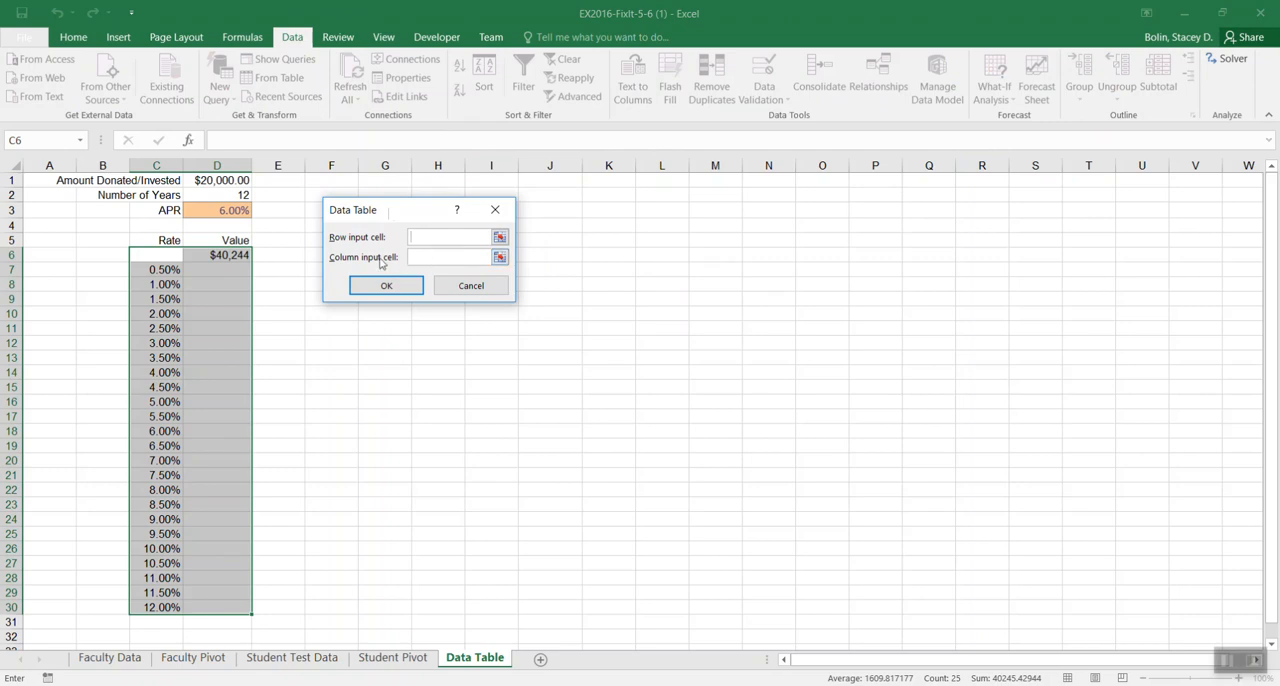
left_click(450, 237)
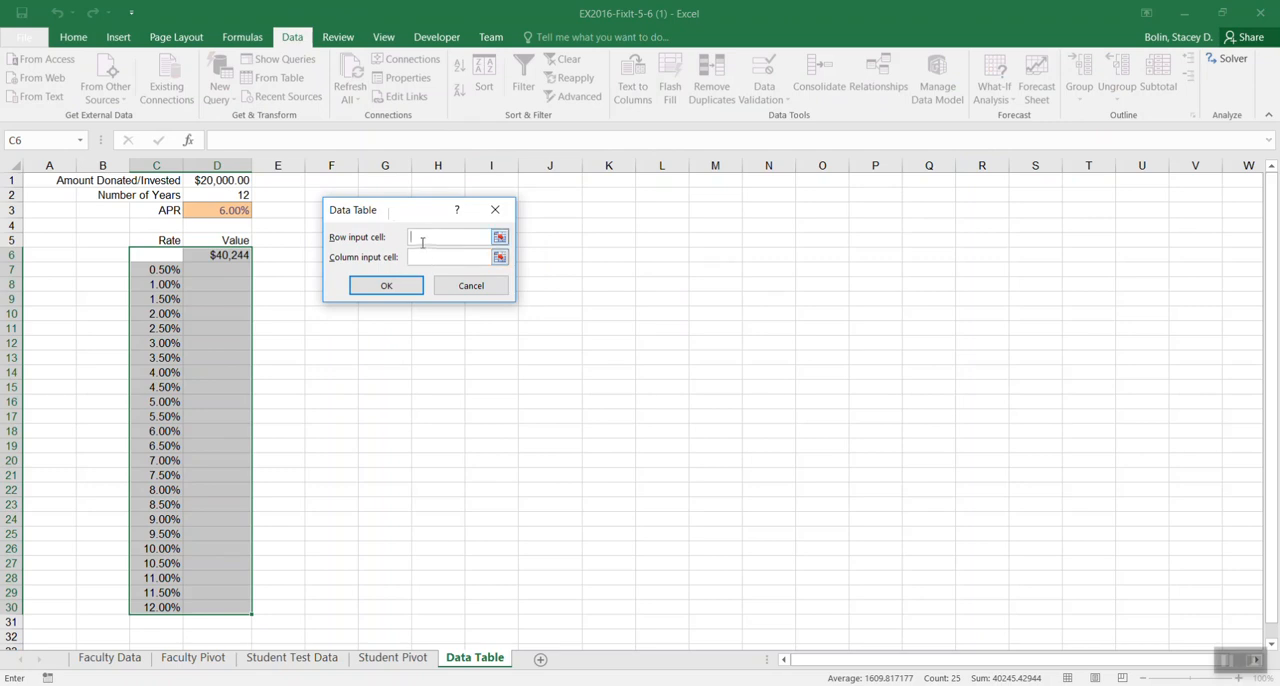
left_click(450, 257)
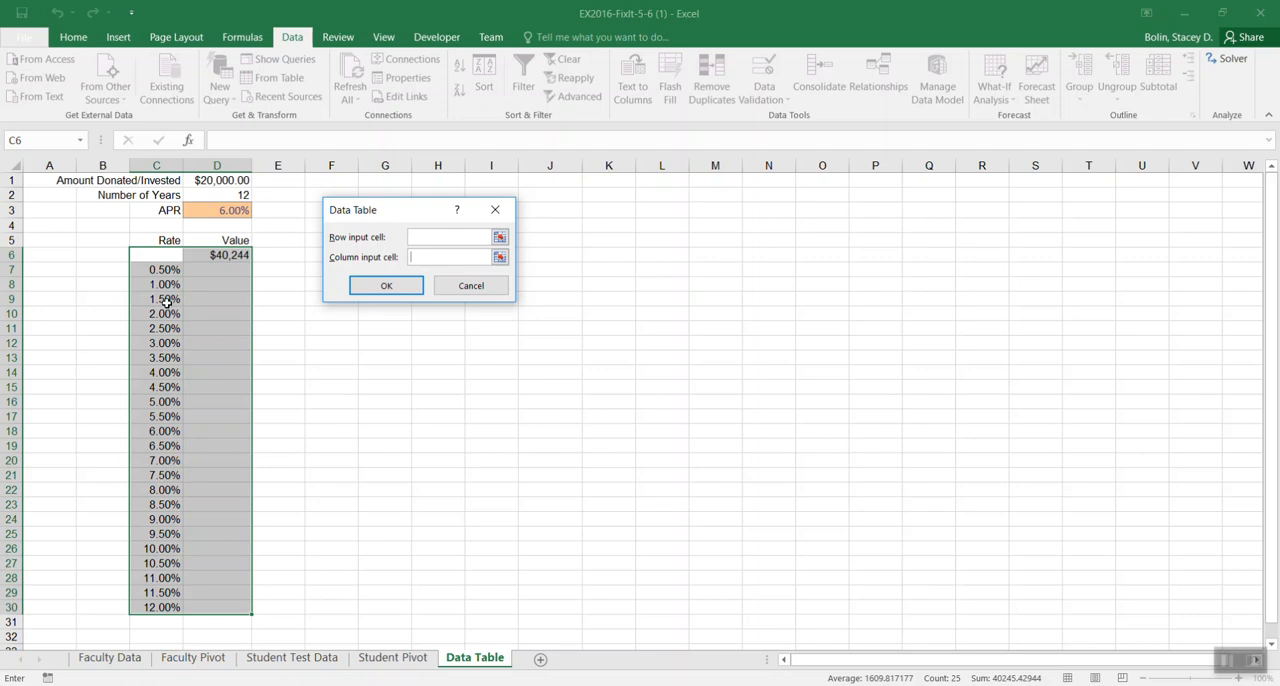
mouse_move(215, 282)
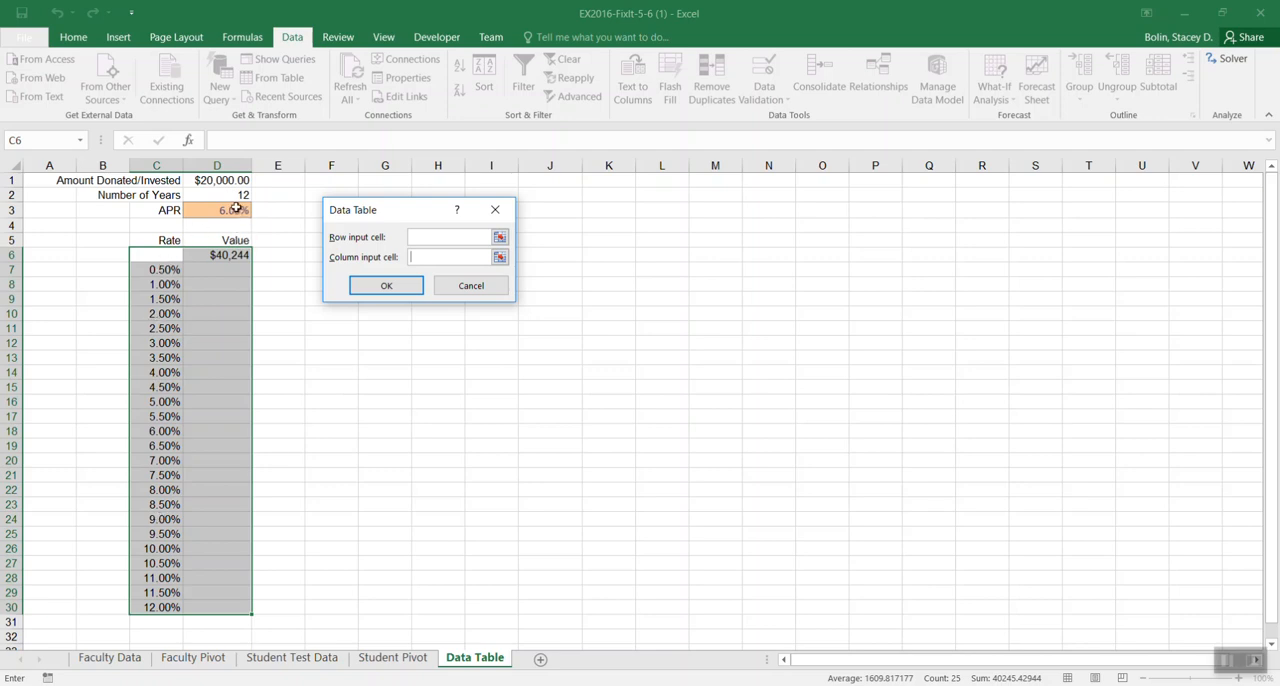
left_click(216, 210)
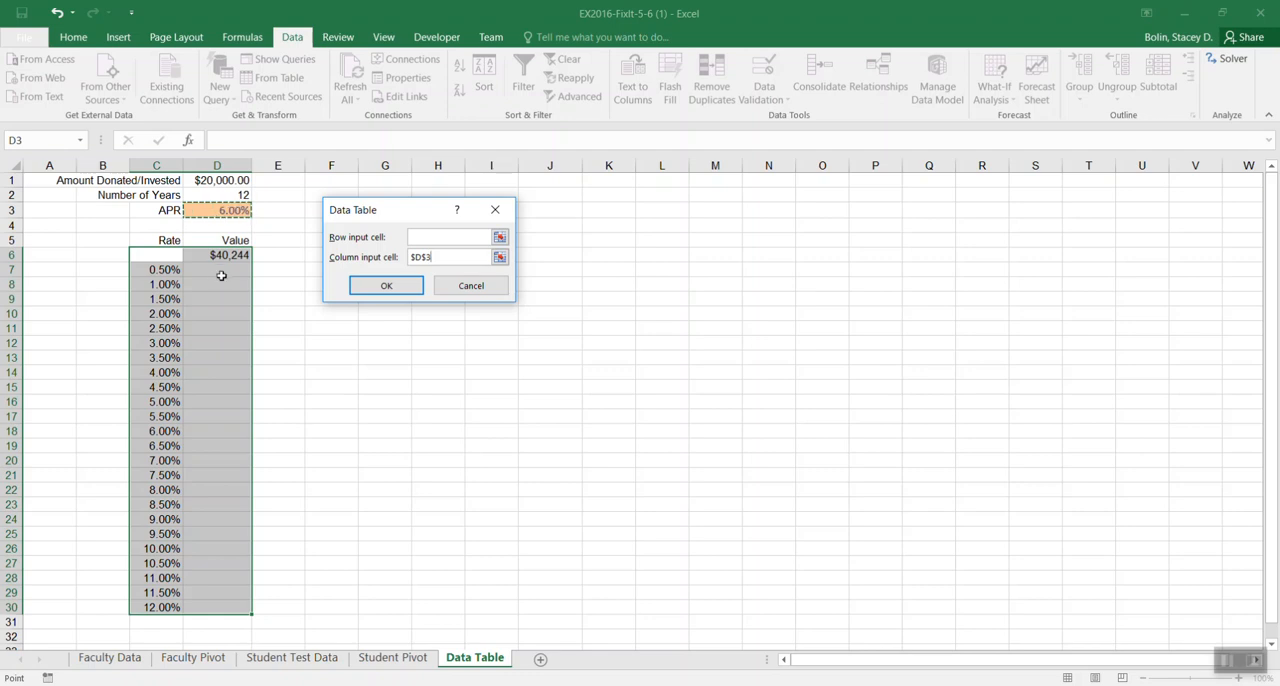
mouse_move(207, 540)
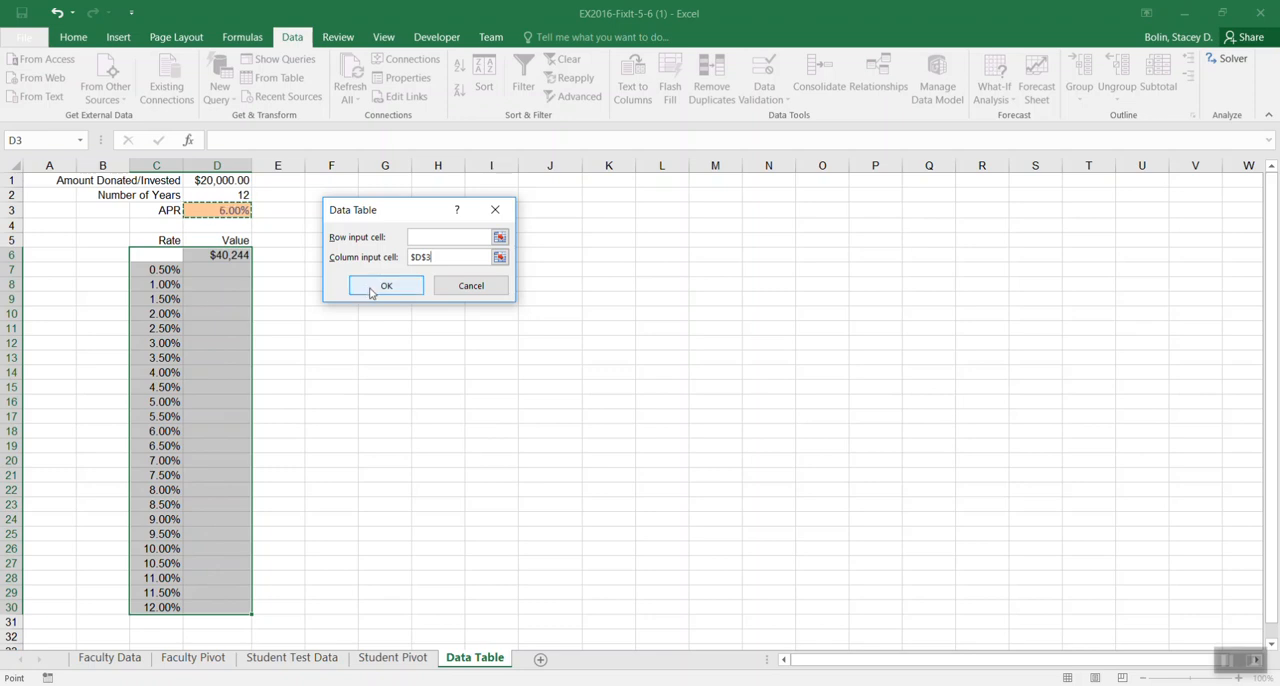
left_click(386, 285)
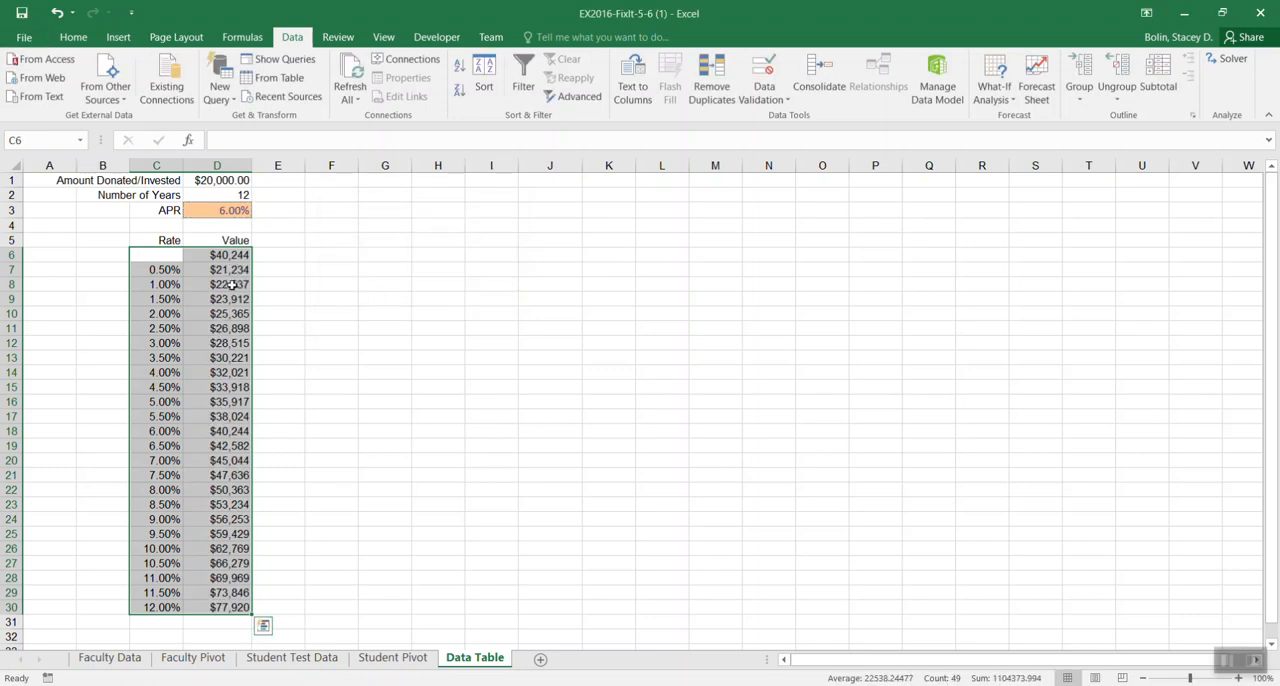
Compare the D6 formula with a generated table value, then format D6 so $40,244 no longer shows
left_click(216, 254)
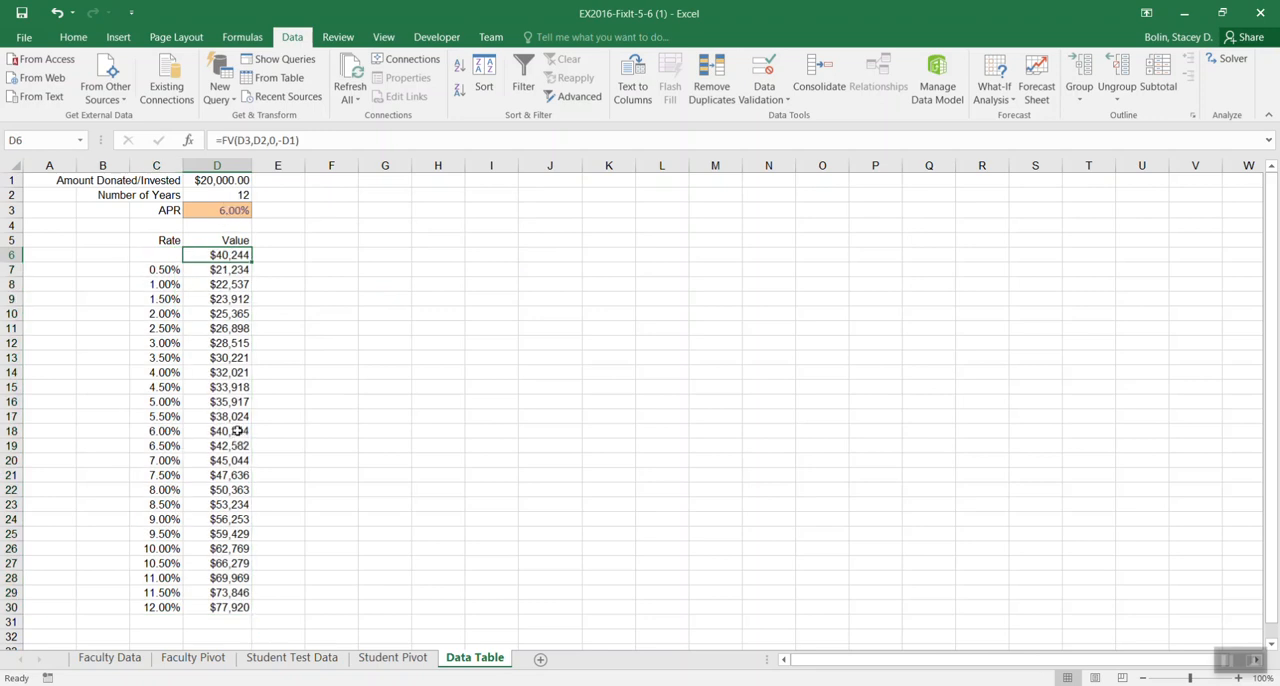
left_click(217, 431)
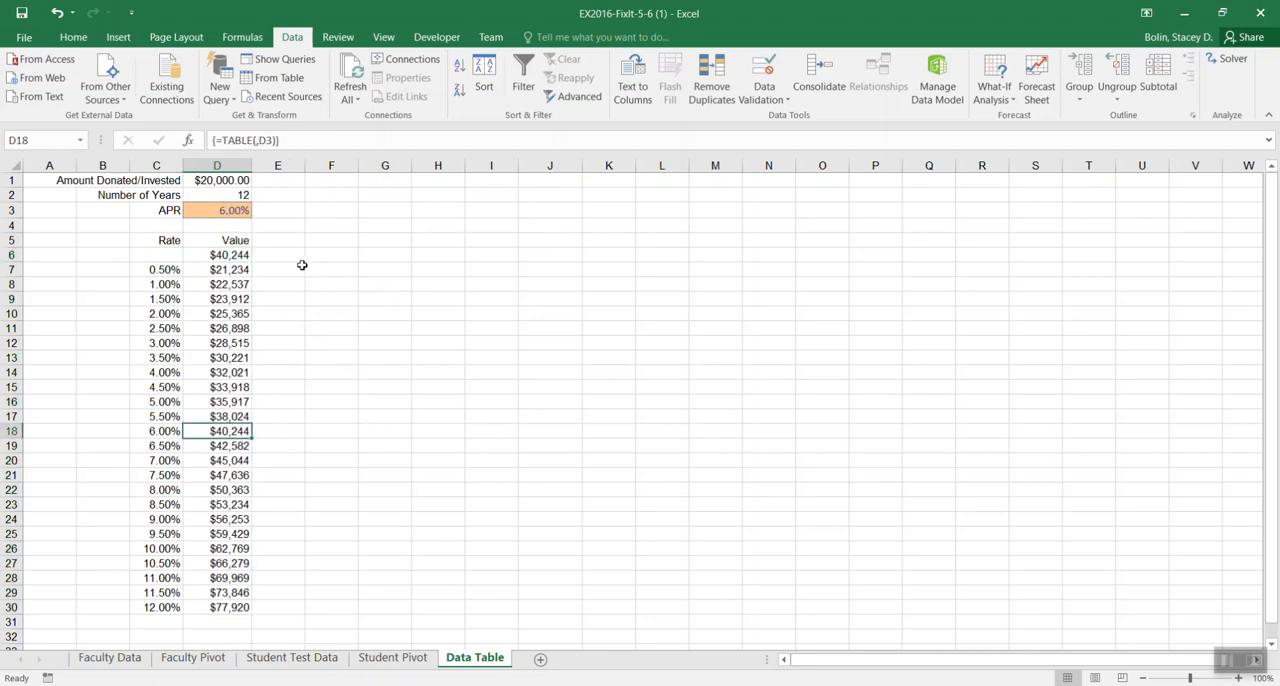
left_click(229, 254)
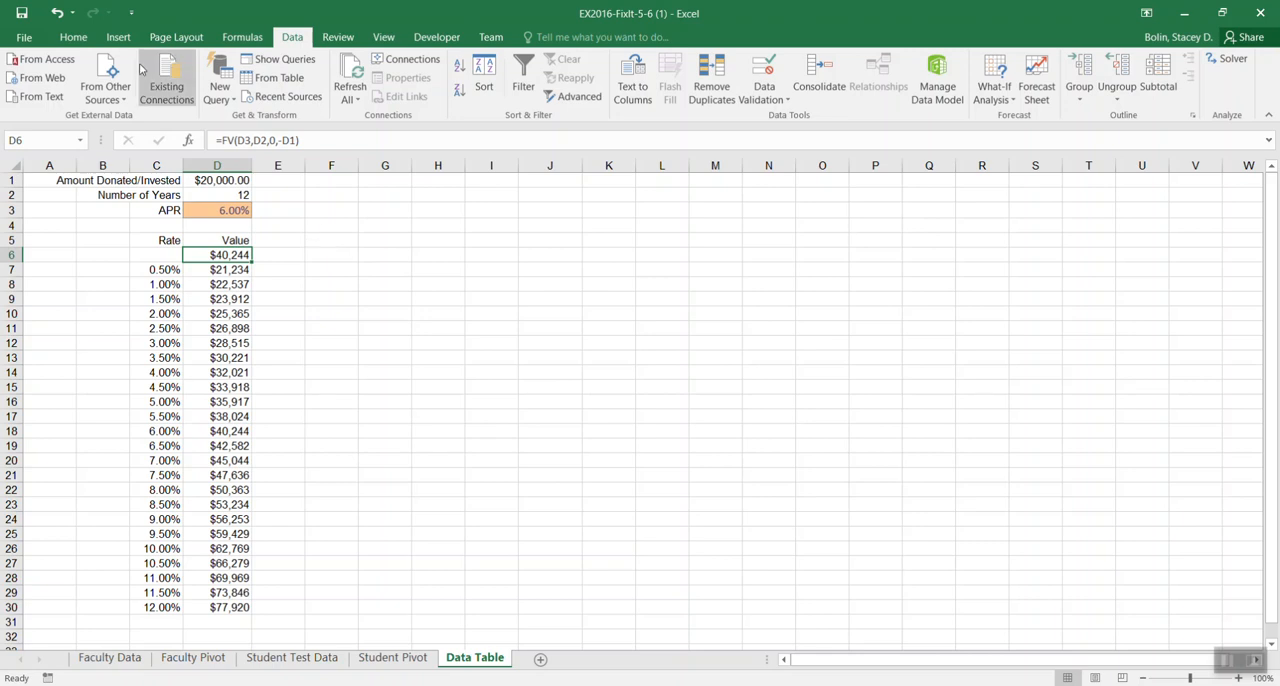
left_click(72, 37)
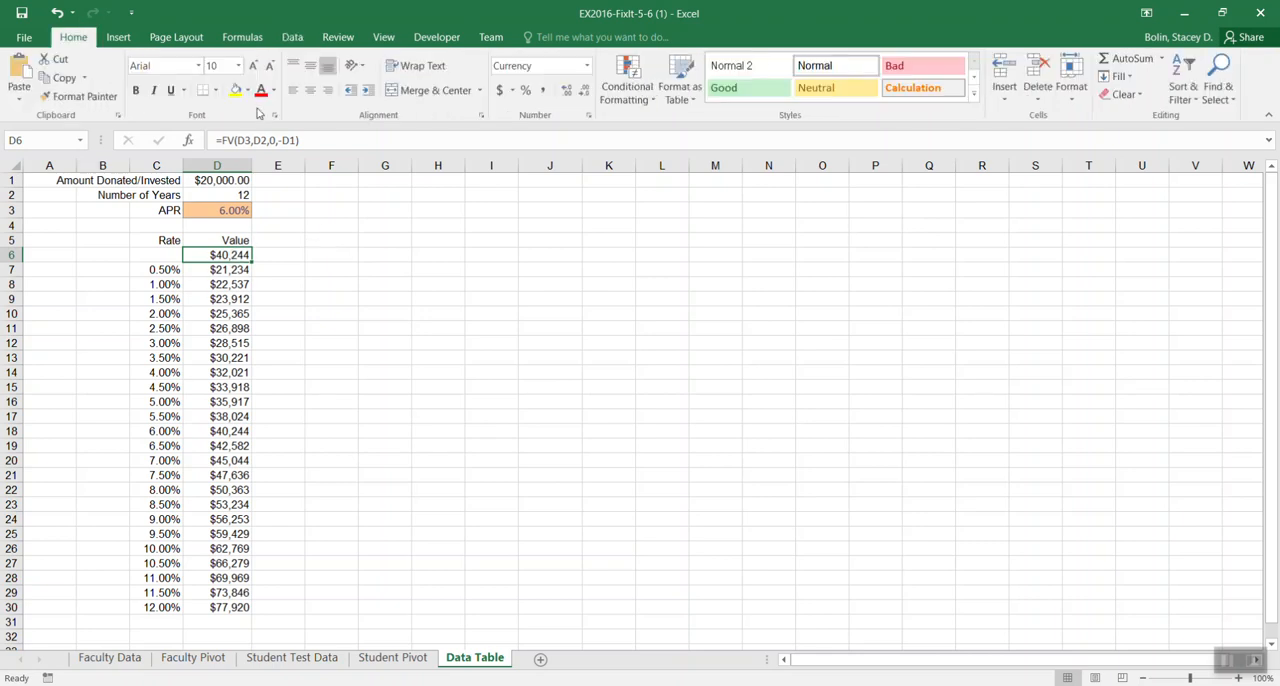
left_click(273, 90)
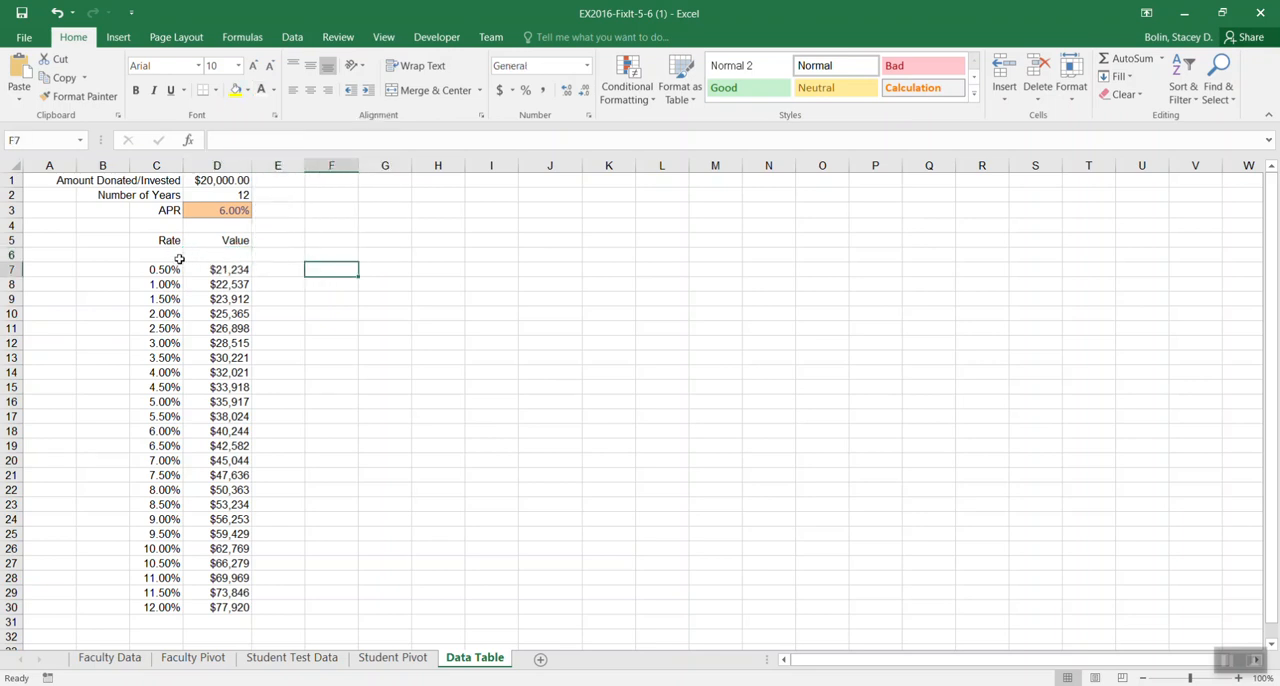
Hide row 6 via its header menu, then verify the 1.50% and 3.00% values and rate entry
right_click(48, 254)
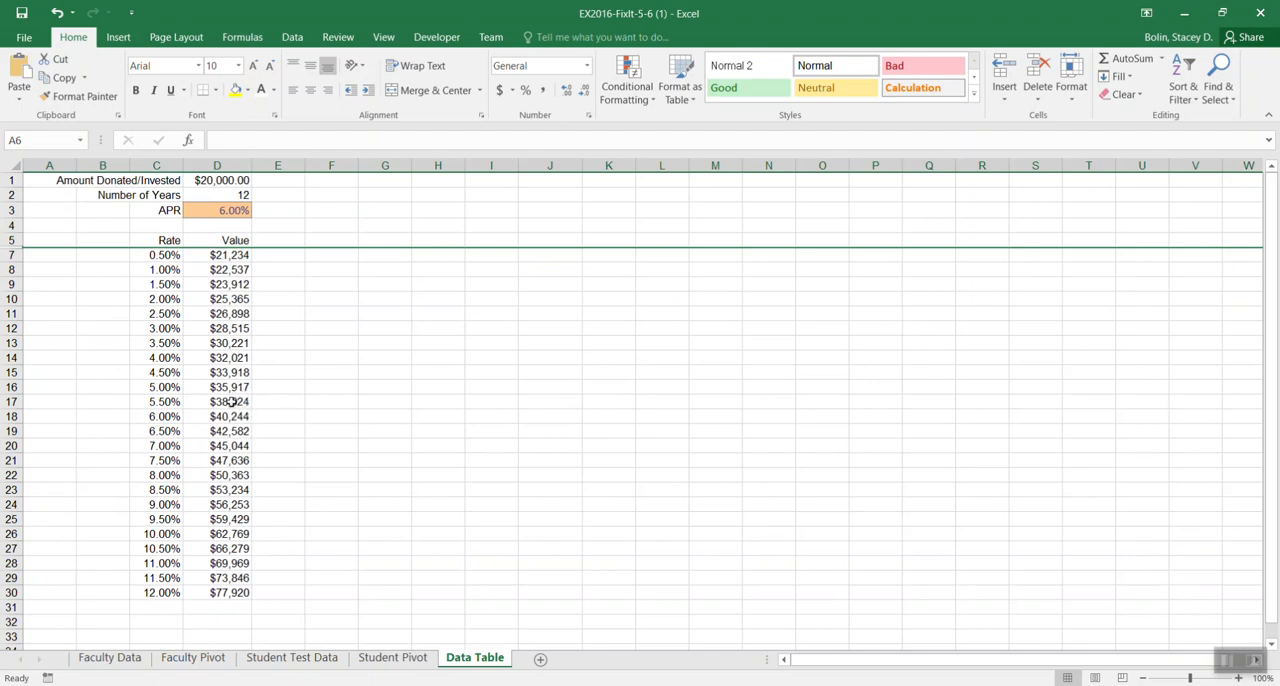
left_click(217, 284)
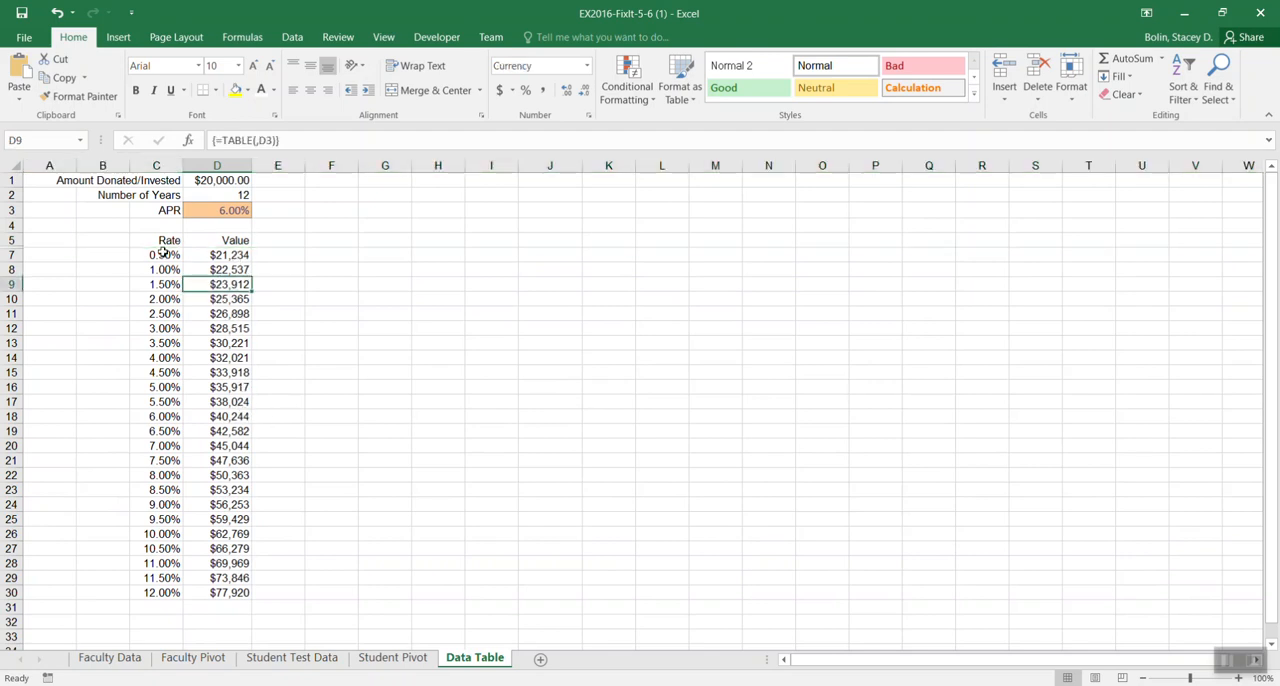
mouse_move(255, 255)
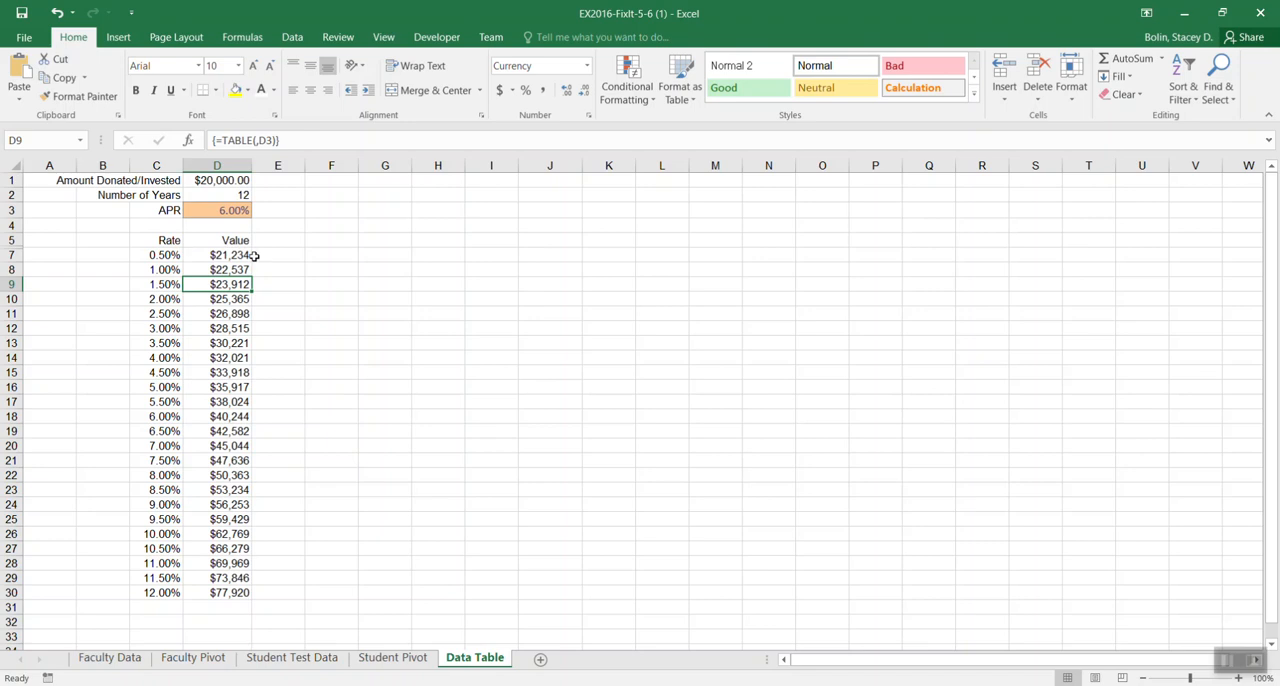
mouse_move(238, 446)
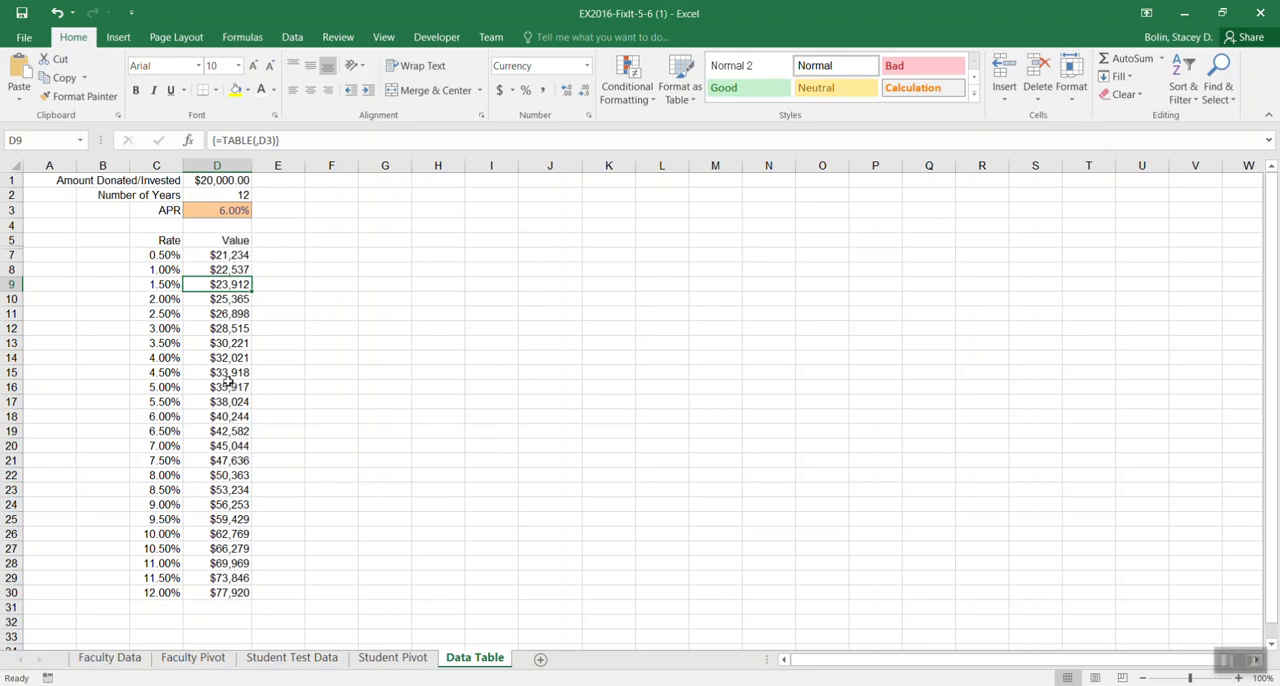
mouse_move(253, 350)
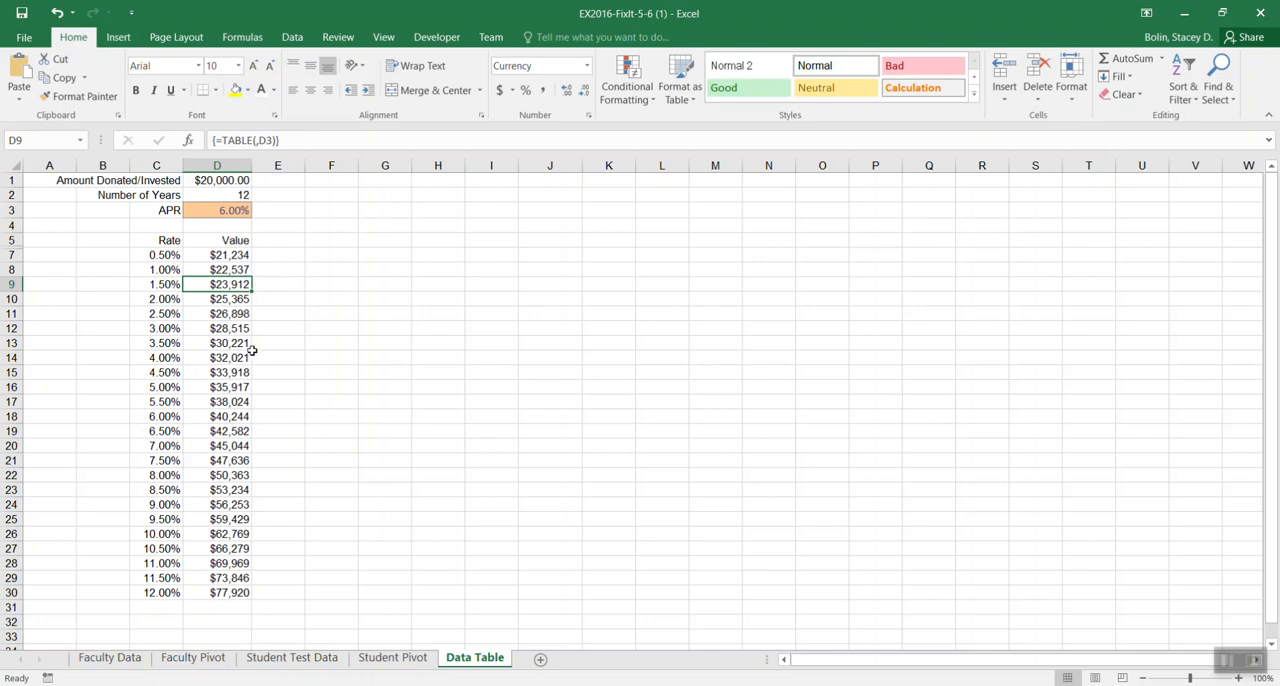
left_click(229, 328)
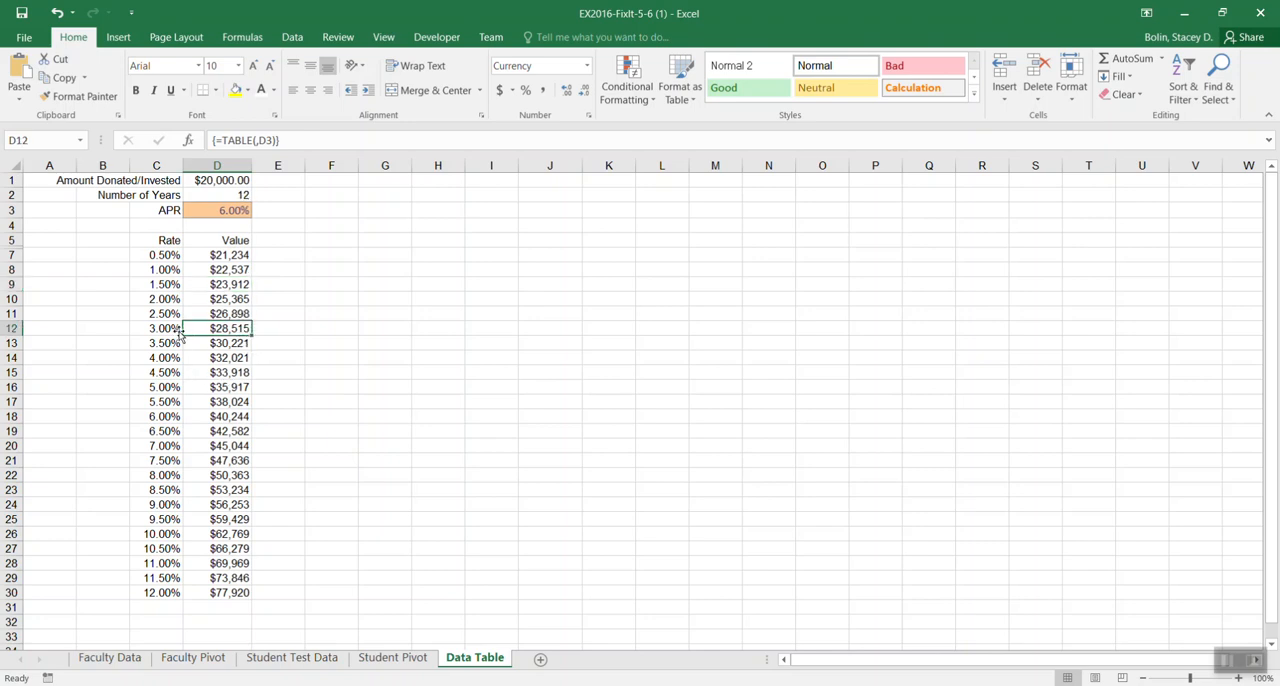
left_click(156, 328)
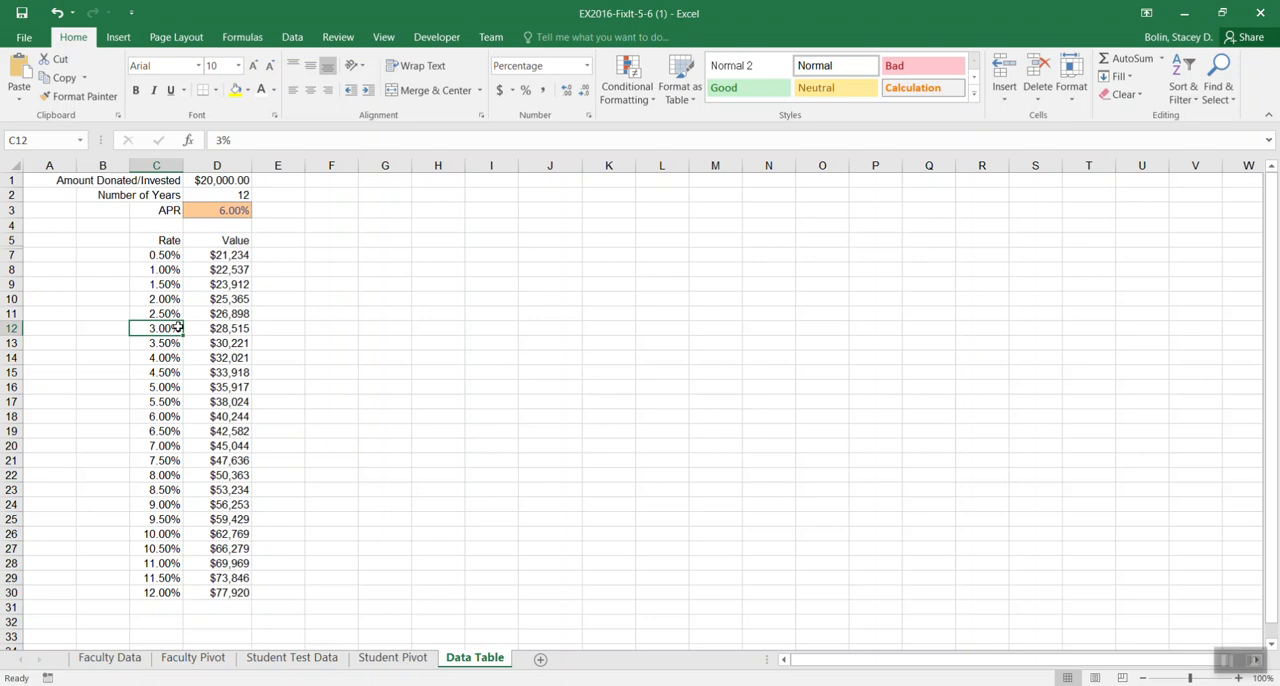